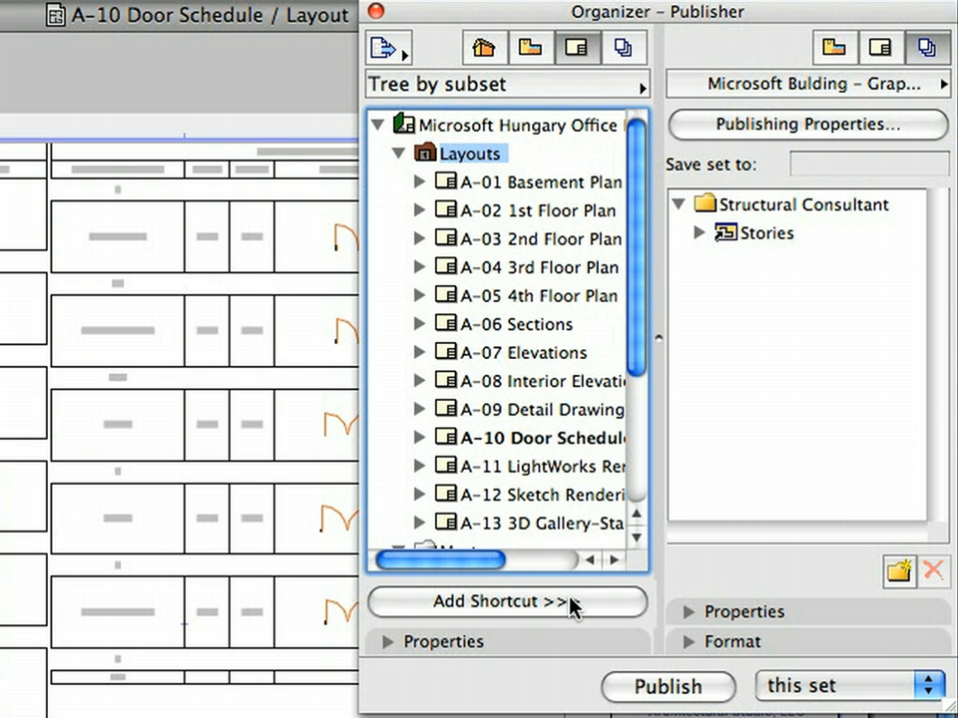
Step: Add the Layouts set to the Structural Consultant publisher set and bring up its publishing properties
{"action": "left_click", "coordinate": [505, 603]}
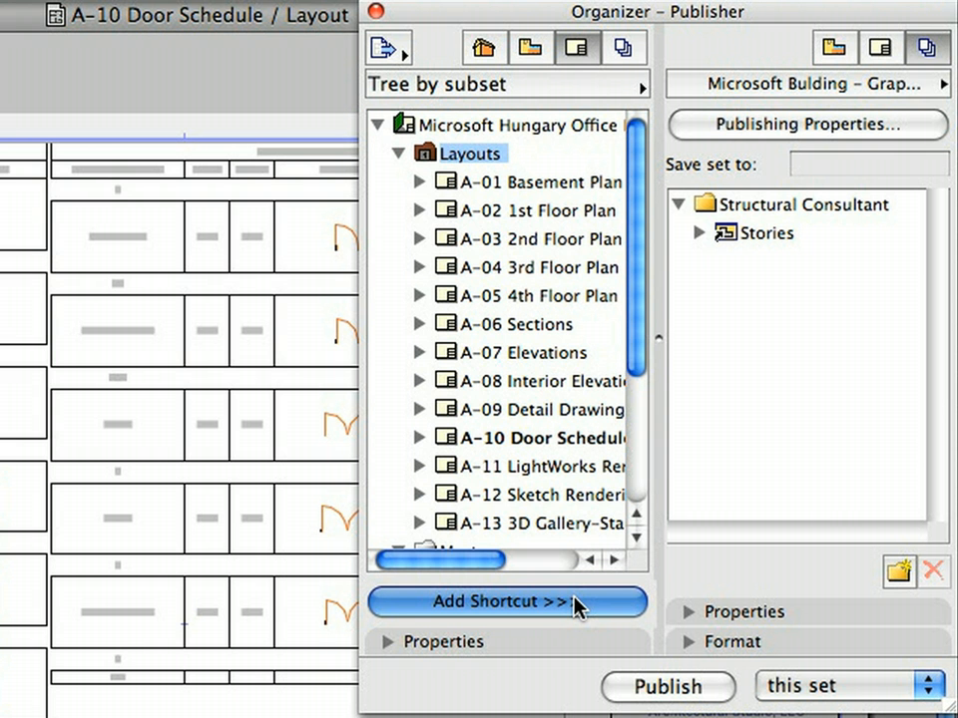
{"action": "left_click", "coordinate": [507, 603]}
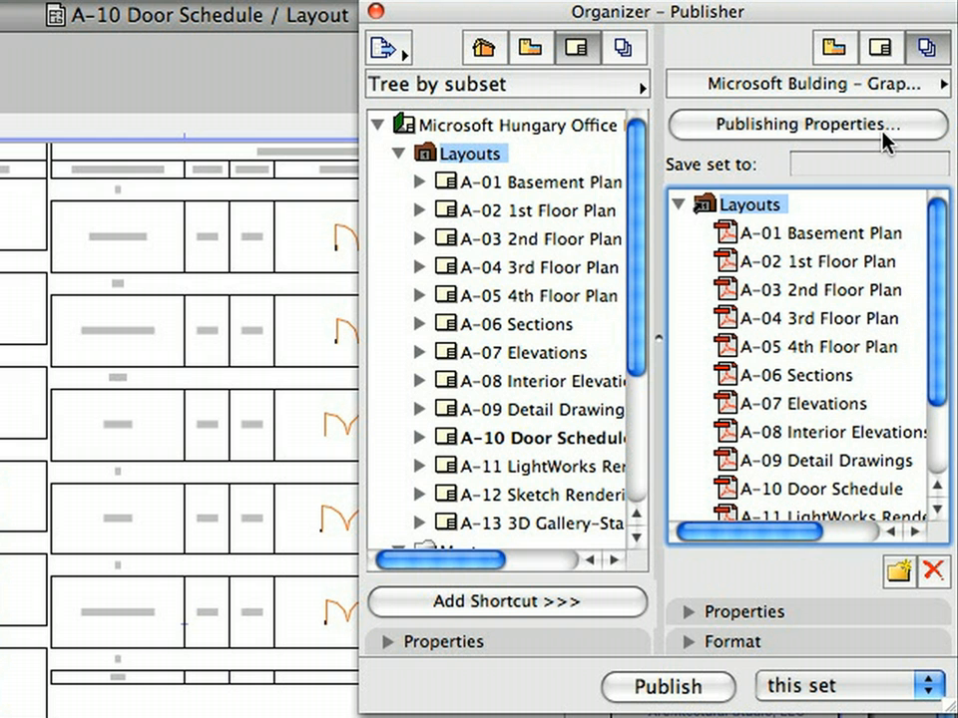
{"action": "left_click", "coordinate": [818, 124]}
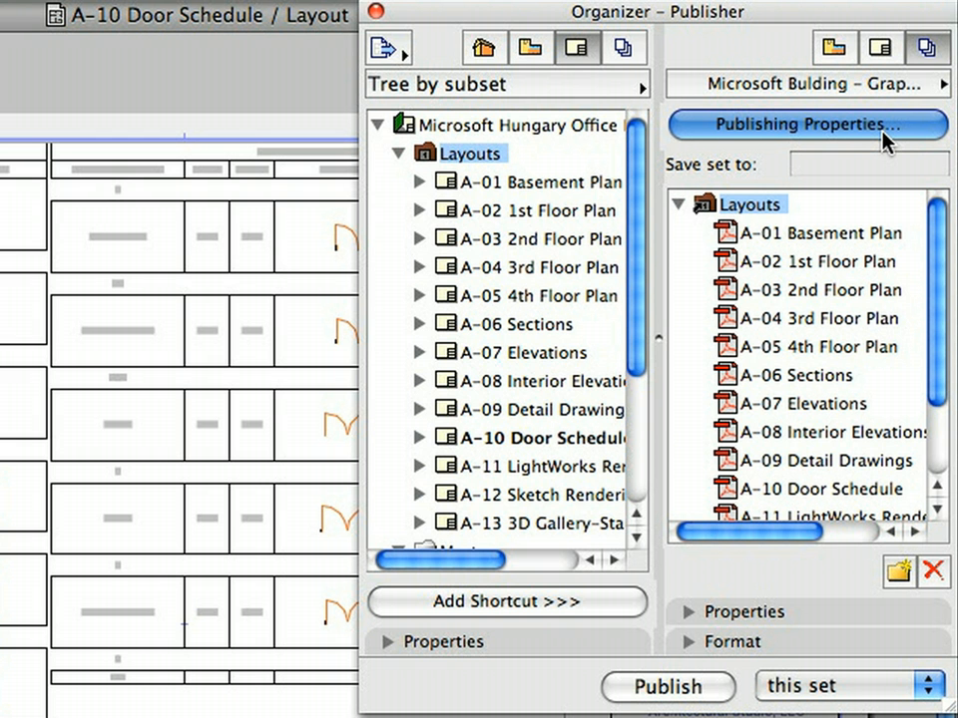
{"action": "left_click", "coordinate": [808, 123]}
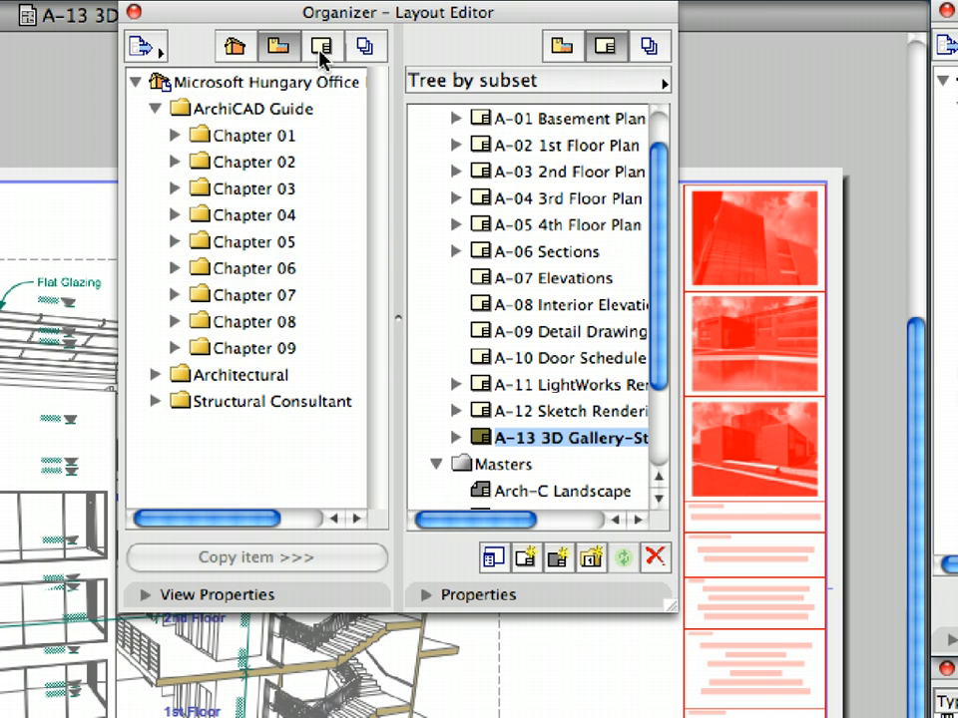
Step: Show the layout book on the left and the publisher sets on the right of the Organizer
{"action": "left_click", "coordinate": [321, 46]}
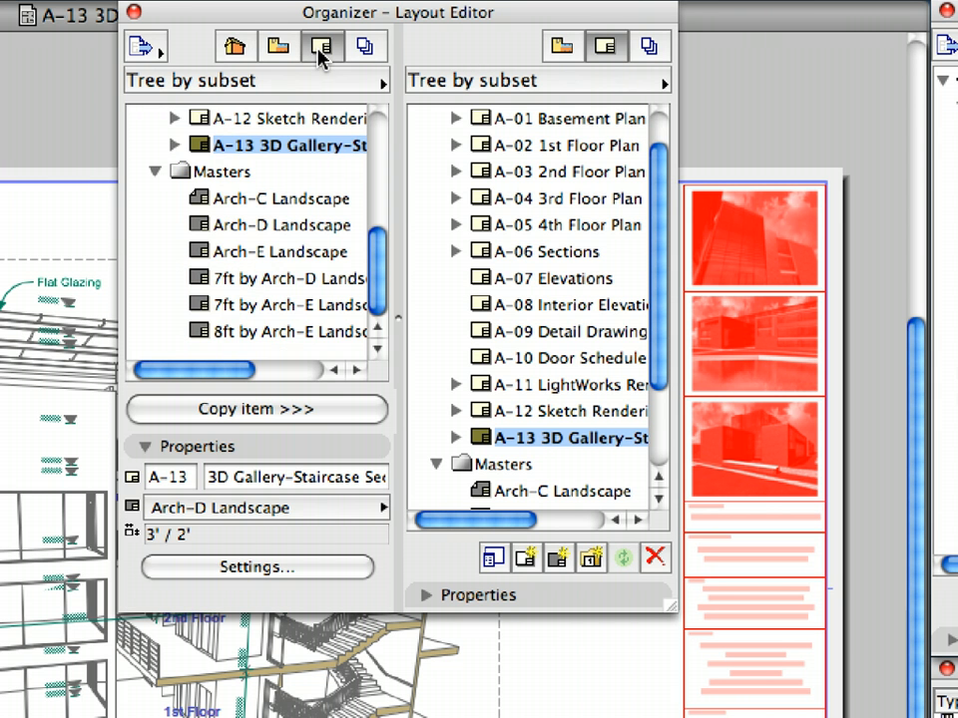
{"action": "mouse_move", "coordinate": [319, 48]}
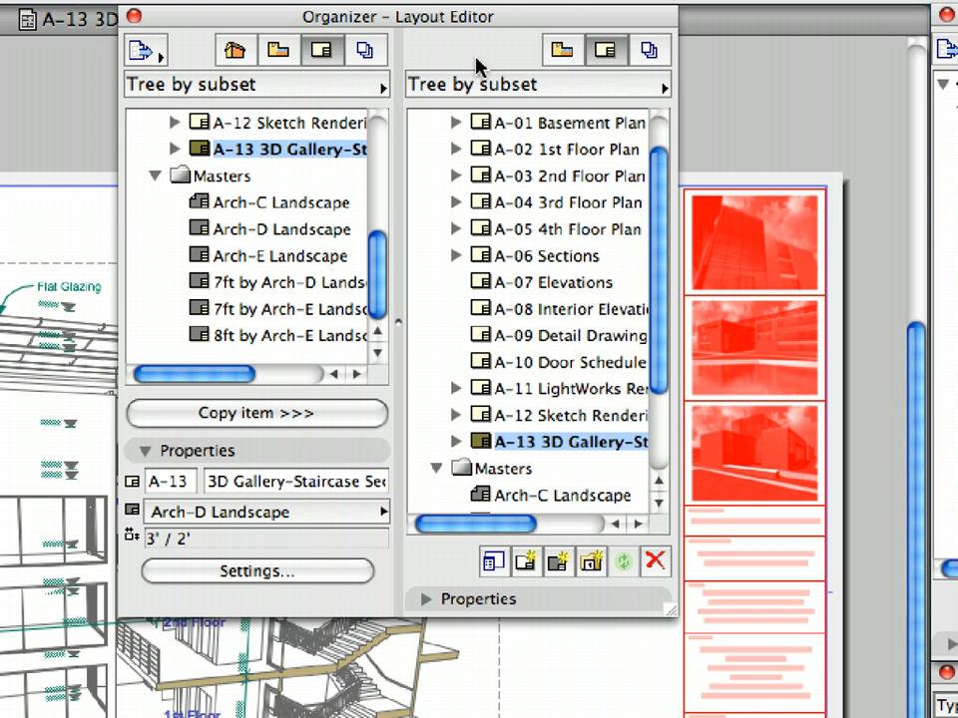
{"action": "mouse_move", "coordinate": [644, 56]}
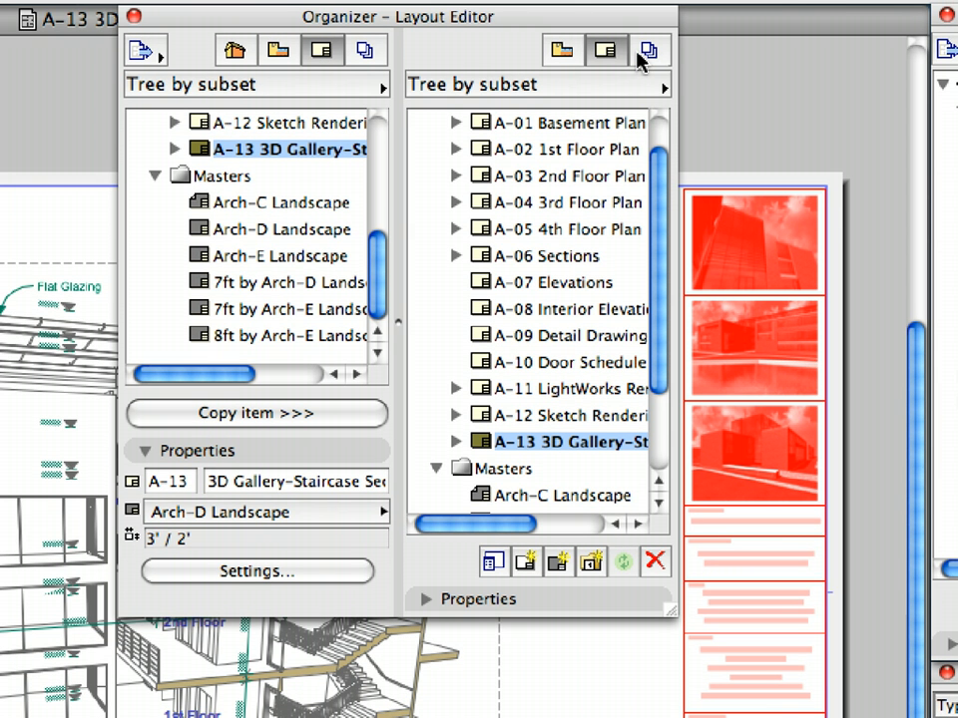
{"action": "left_click", "coordinate": [645, 50]}
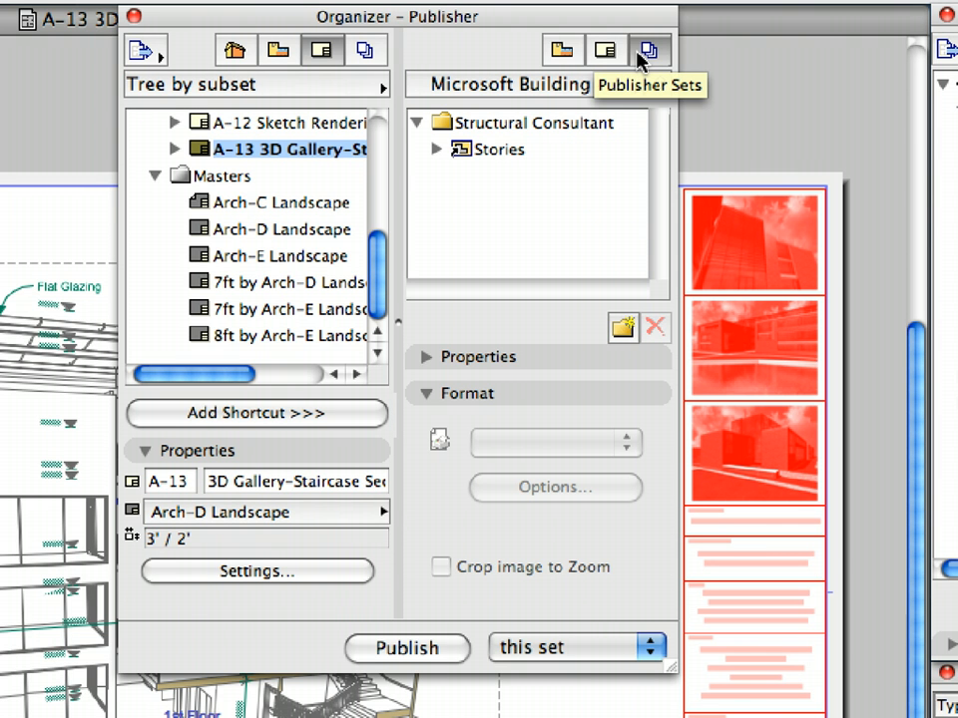
{"action": "mouse_move", "coordinate": [389, 258]}
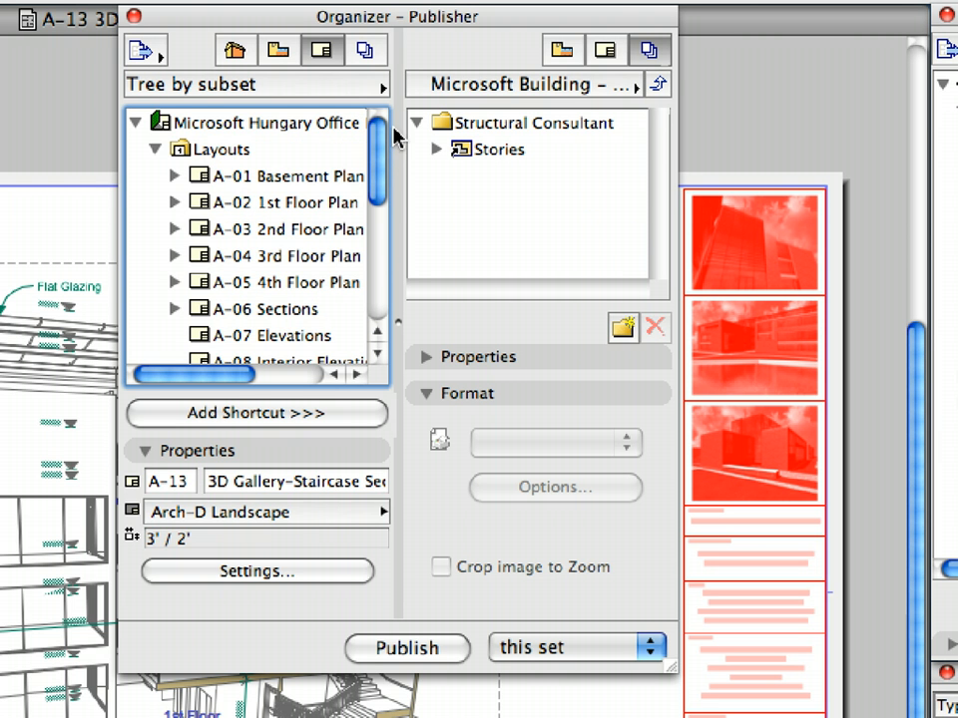
Step: Add the Layouts folder, A-01 Basement Plan onward, to the publisher set with PDF format
{"action": "left_click", "coordinate": [219, 148]}
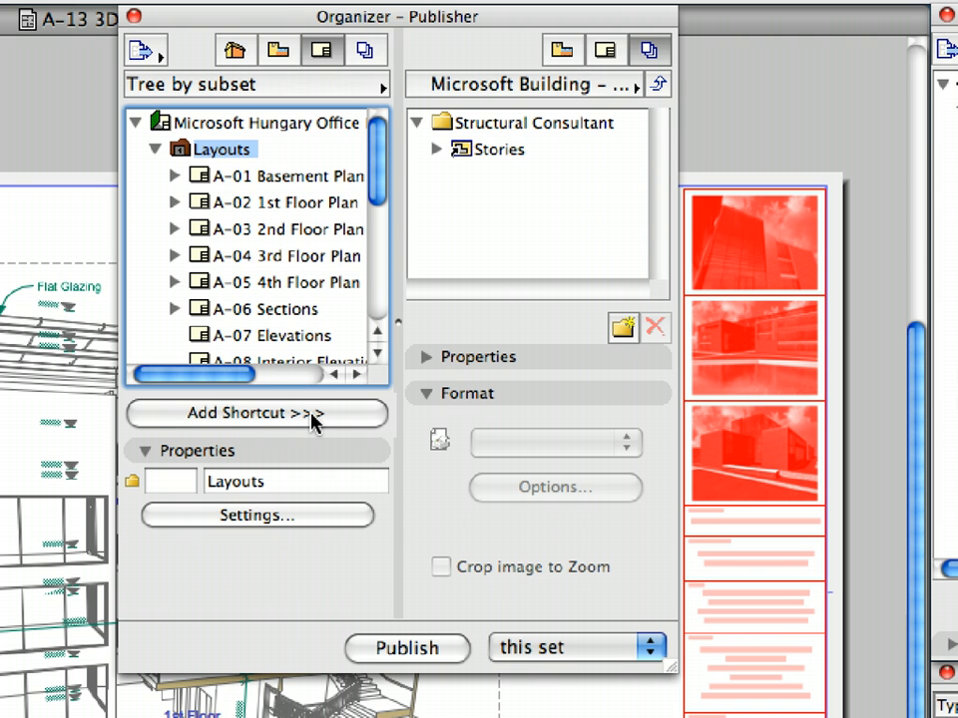
{"action": "left_click", "coordinate": [257, 413]}
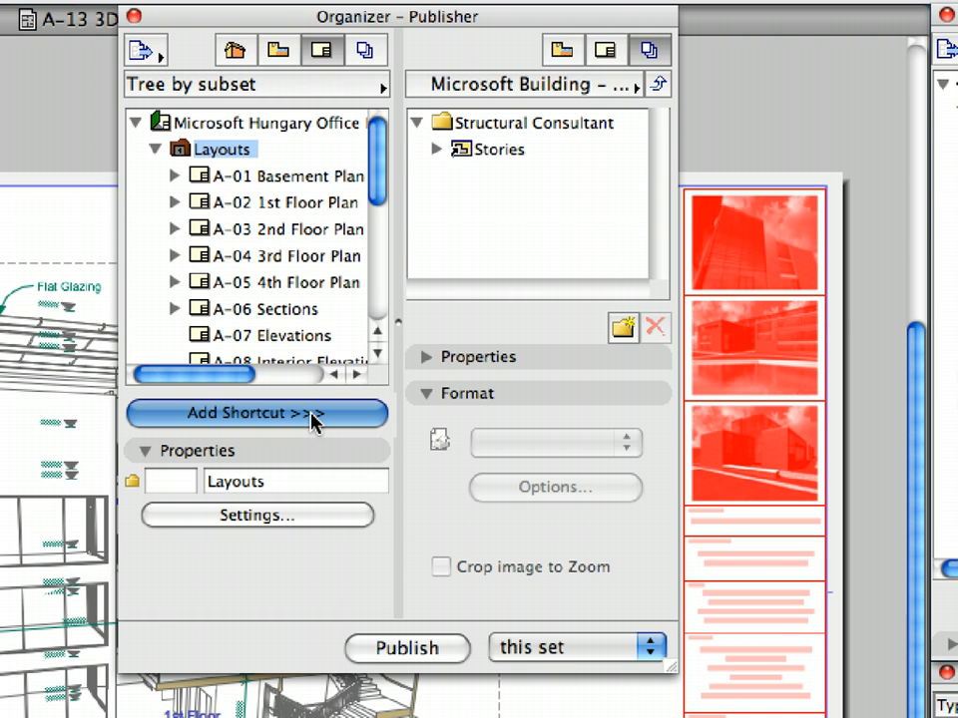
{"action": "left_click", "coordinate": [255, 413]}
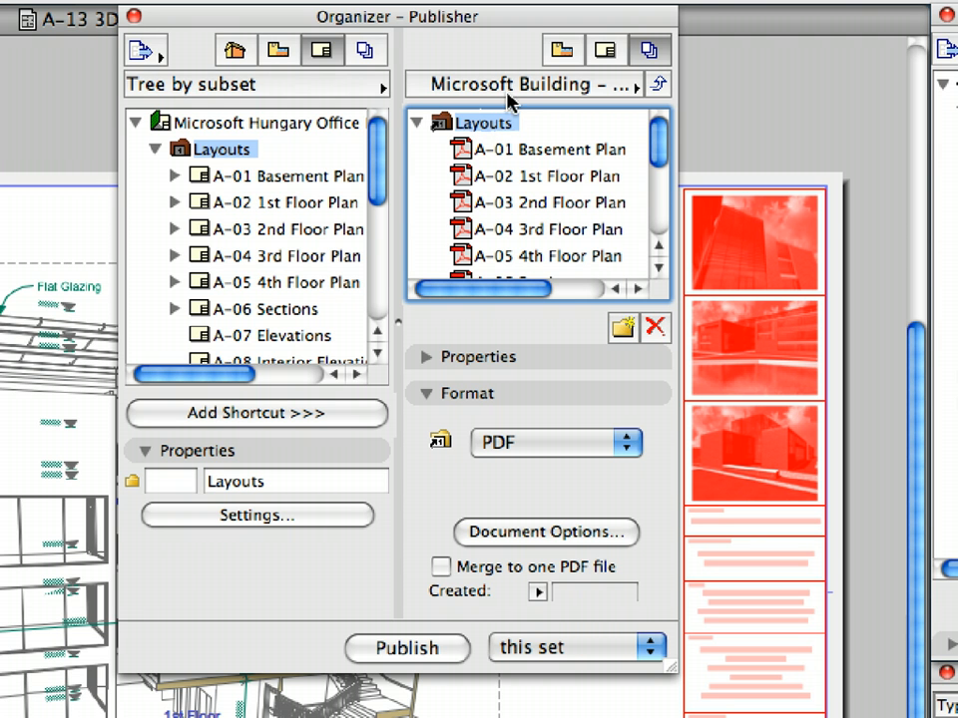
{"action": "mouse_move", "coordinate": [509, 98]}
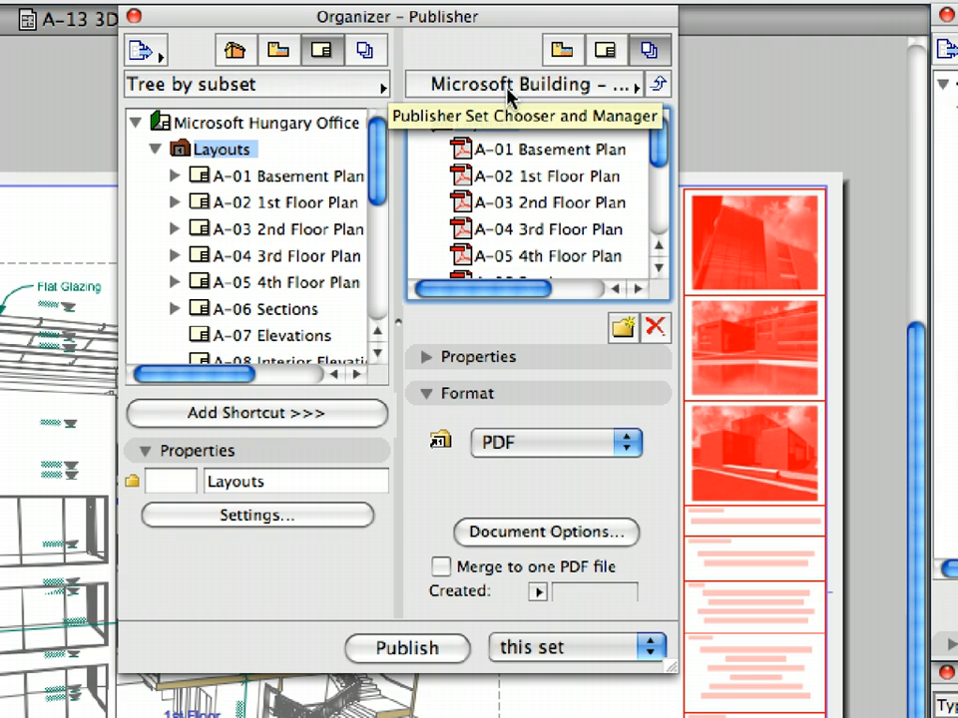
Step: Open the publishing properties of the Microsoft Building - Graphisoft set from the set chooser
{"action": "left_click", "coordinate": [658, 84]}
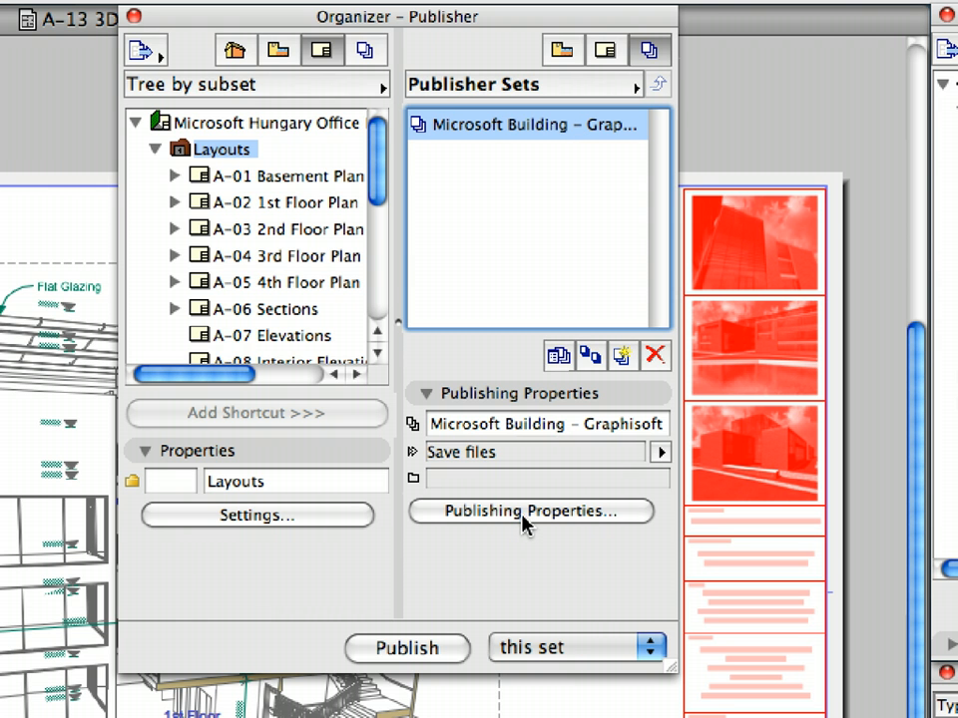
{"action": "left_click", "coordinate": [531, 511]}
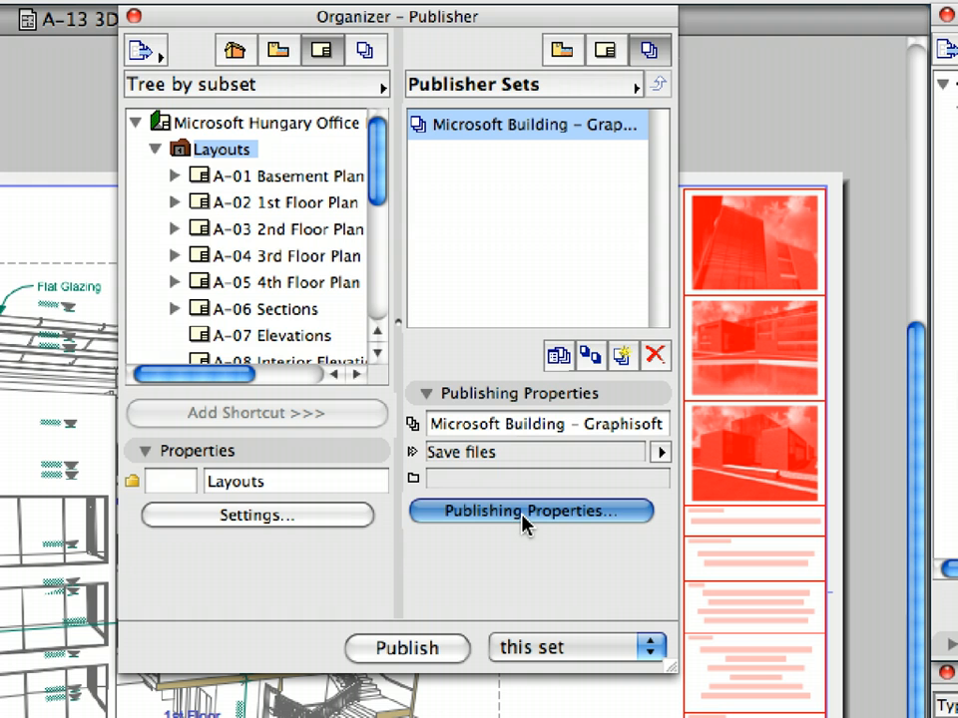
{"action": "left_click", "coordinate": [531, 511]}
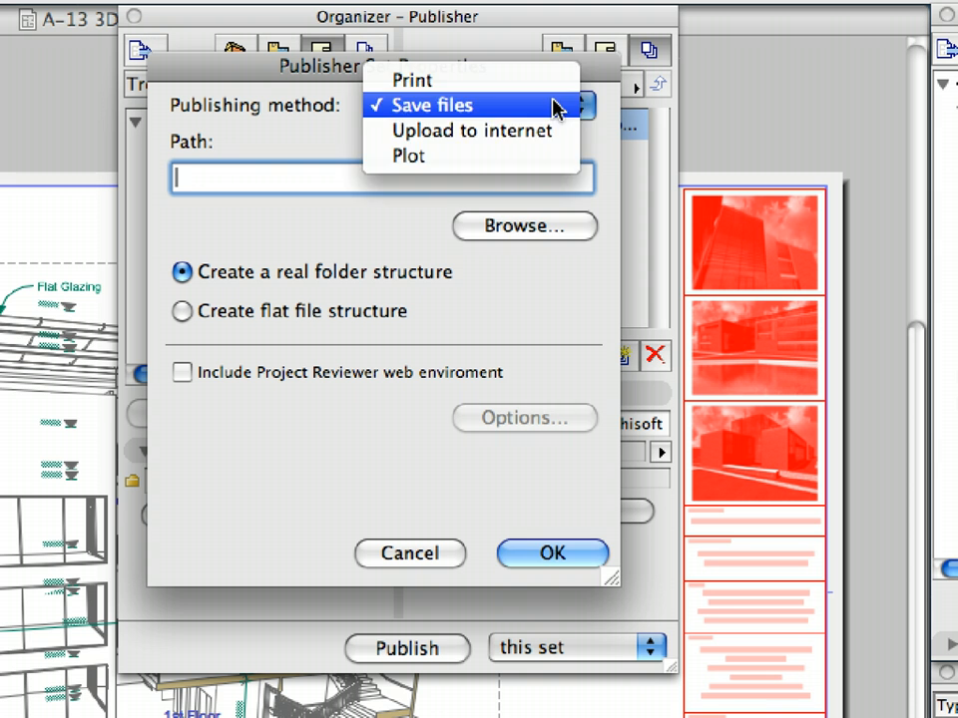
Step: Keep Save files as method and set a new 'Publisher Sets' folder in Chapter 10 as destination
{"action": "left_click", "coordinate": [431, 103]}
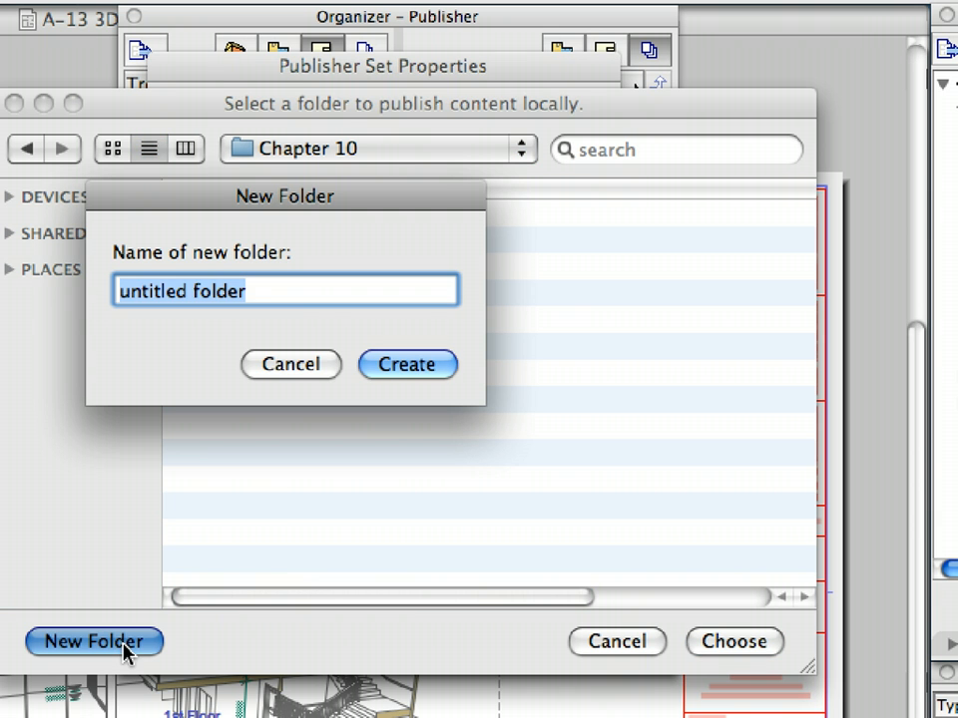
{"action": "type", "text": "Publisher S"}
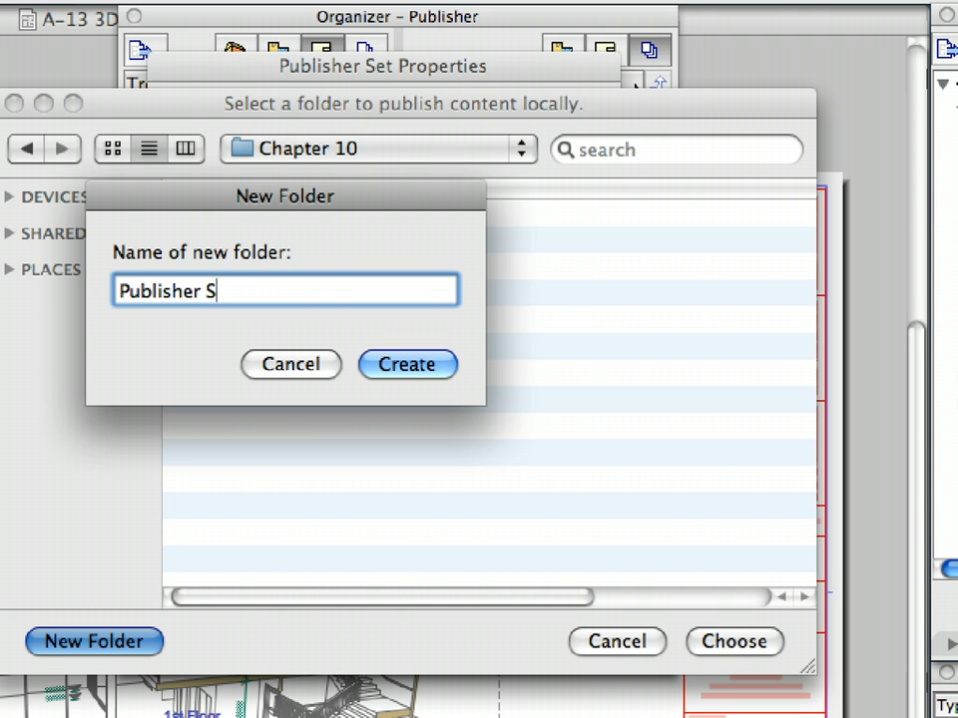
{"action": "type", "text": "ets"}
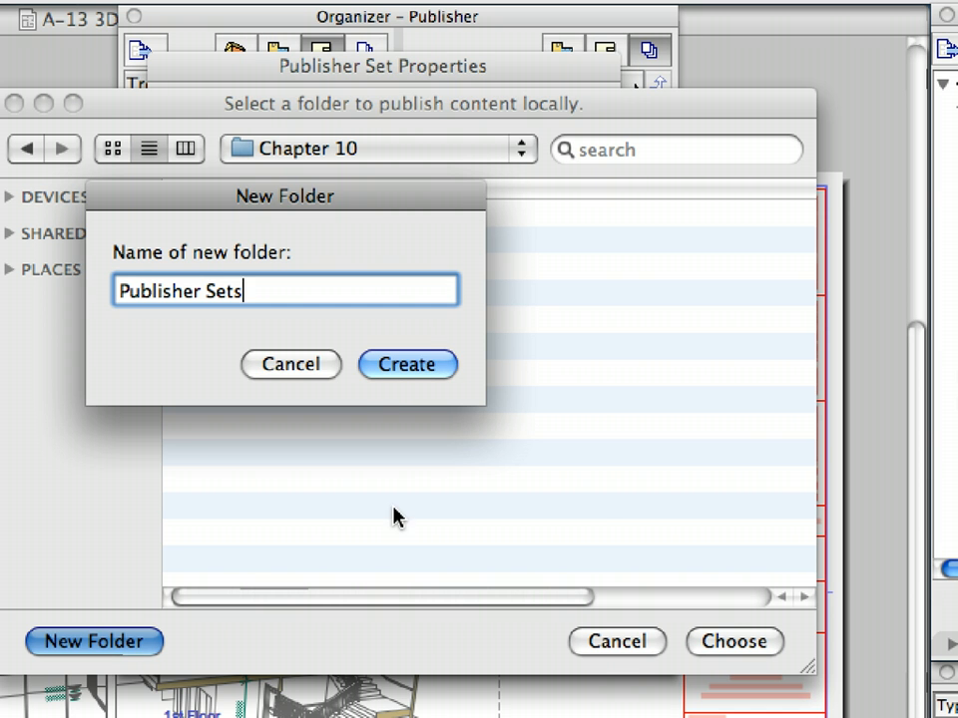
{"action": "left_click", "coordinate": [407, 363]}
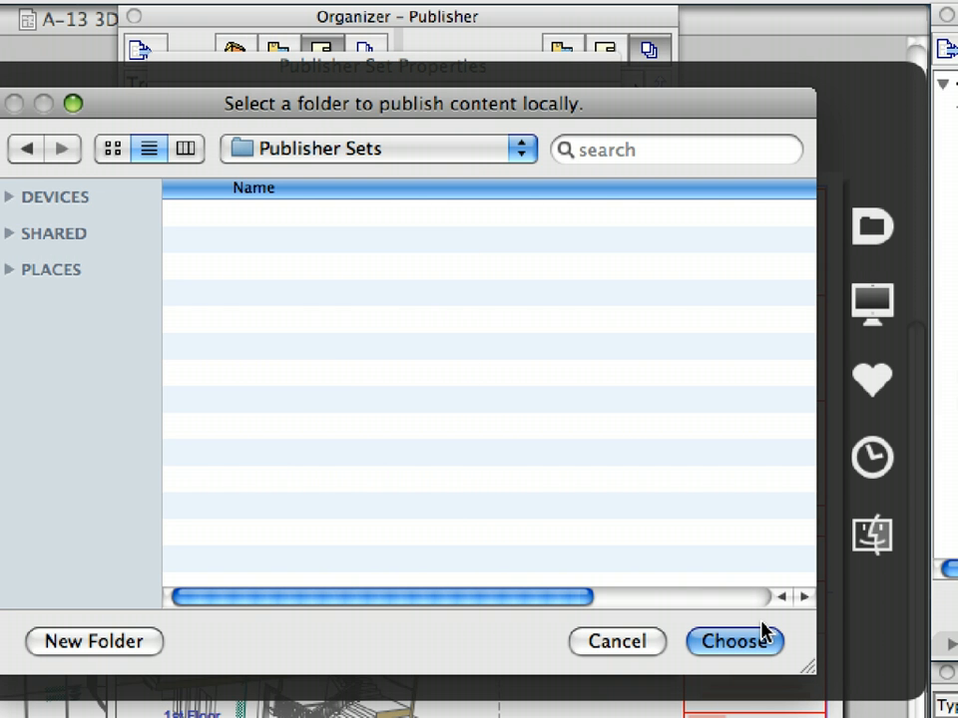
{"action": "left_click", "coordinate": [734, 642]}
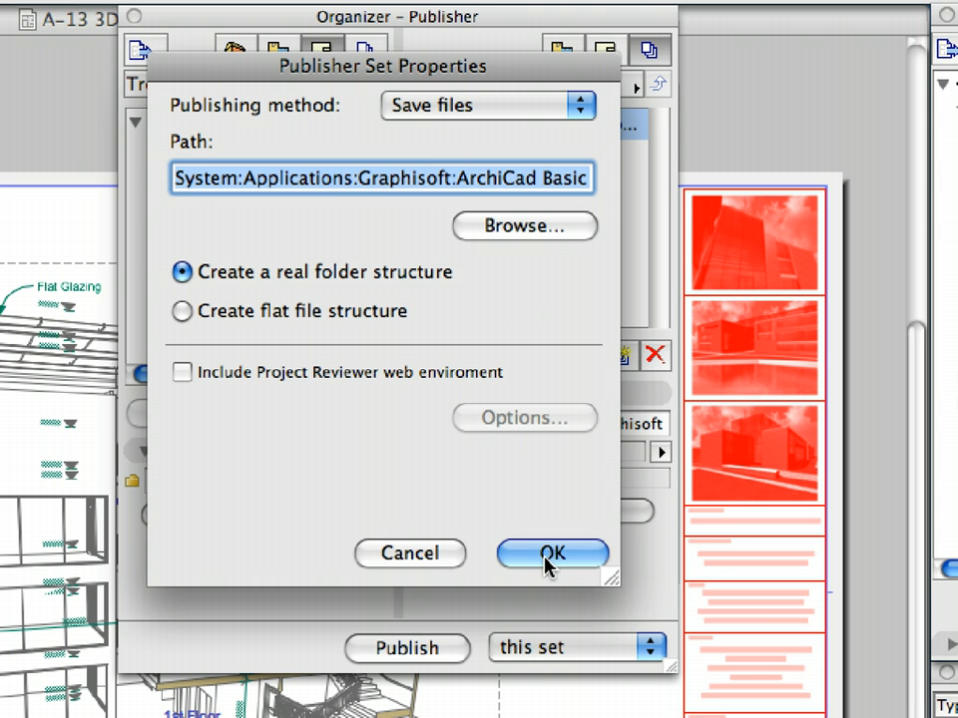
{"action": "left_click", "coordinate": [552, 552]}
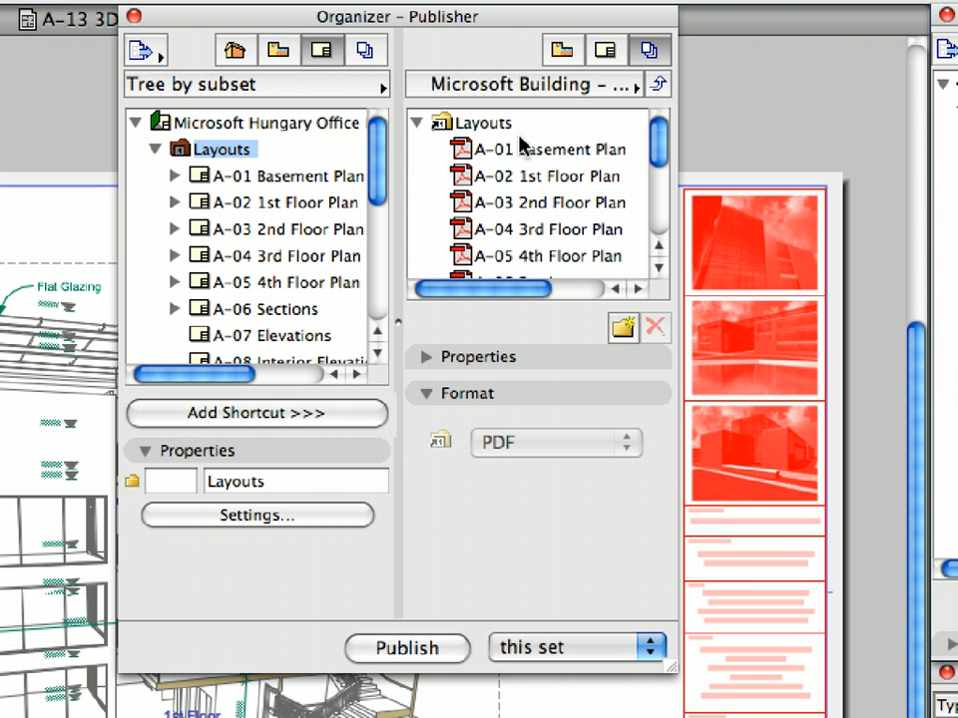
Step: Set the Layouts item to PDF format with Merge to one PDF file ticked
{"action": "left_click", "coordinate": [483, 121]}
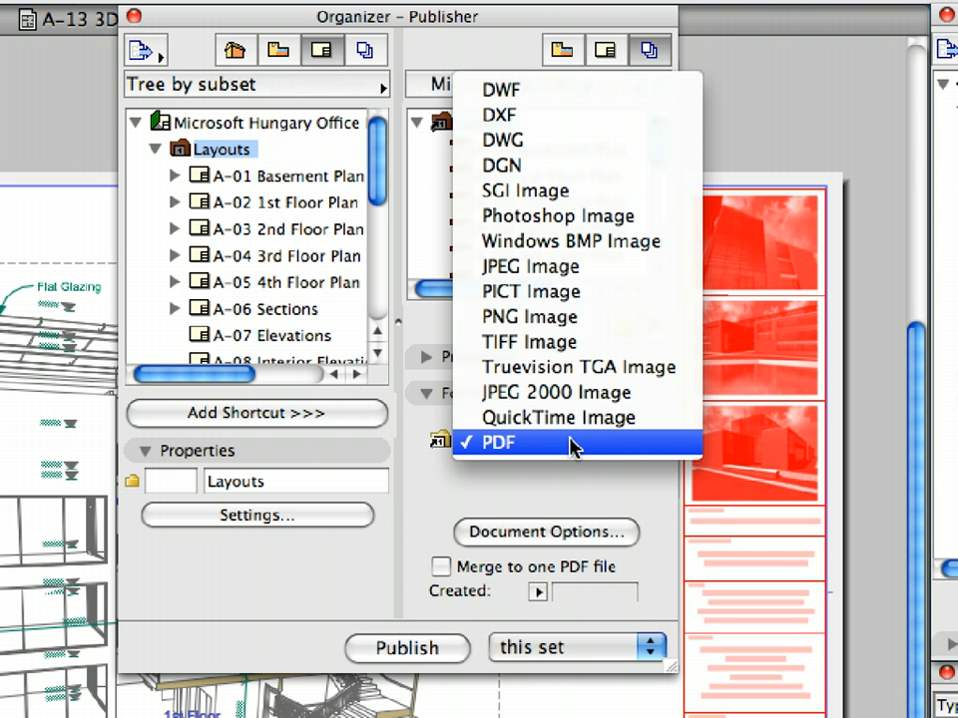
{"action": "left_click", "coordinate": [503, 441]}
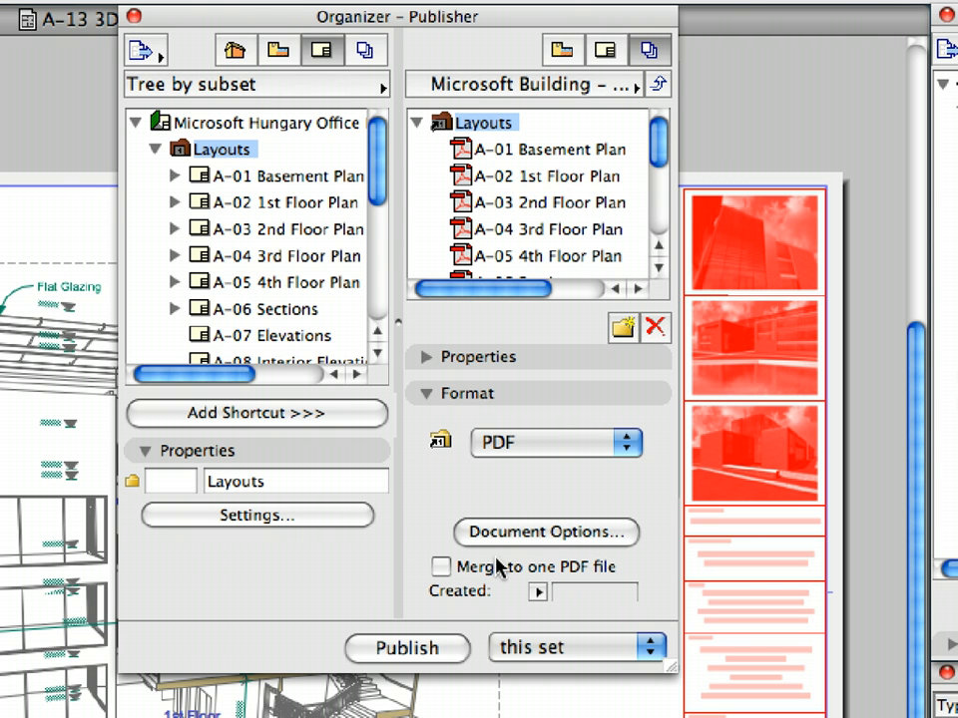
{"action": "left_click", "coordinate": [439, 567]}
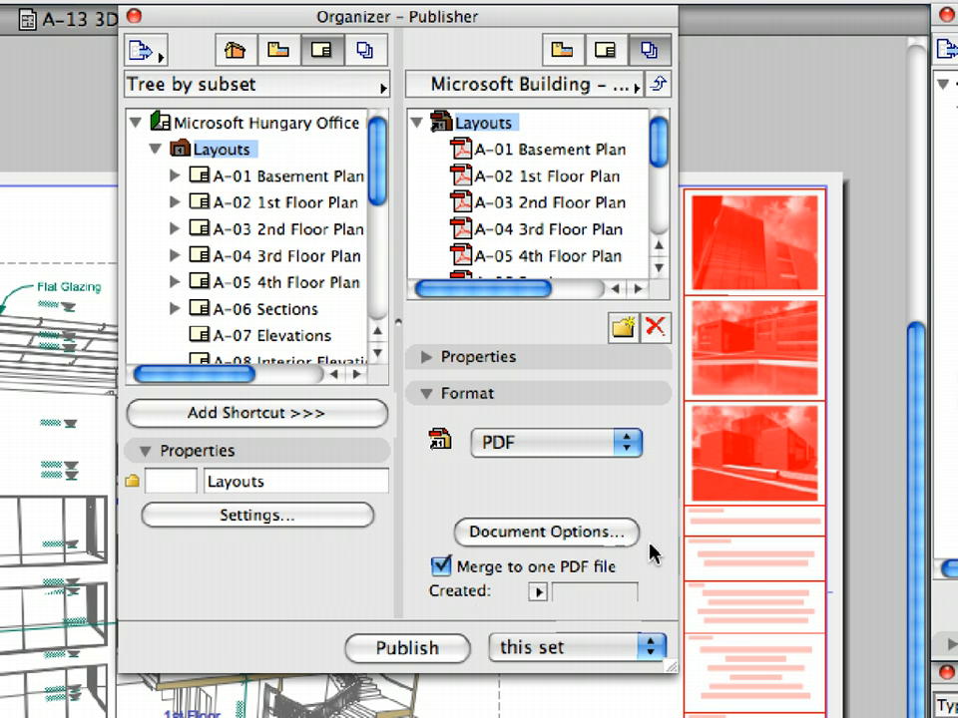
{"action": "mouse_move", "coordinate": [457, 595]}
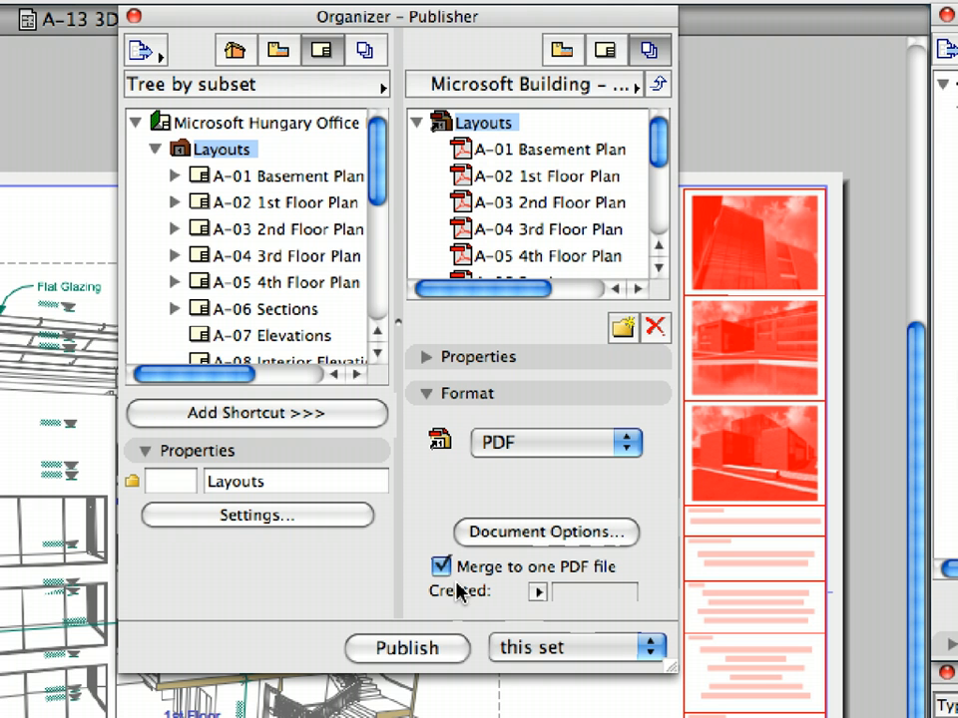
{"action": "mouse_move", "coordinate": [531, 533]}
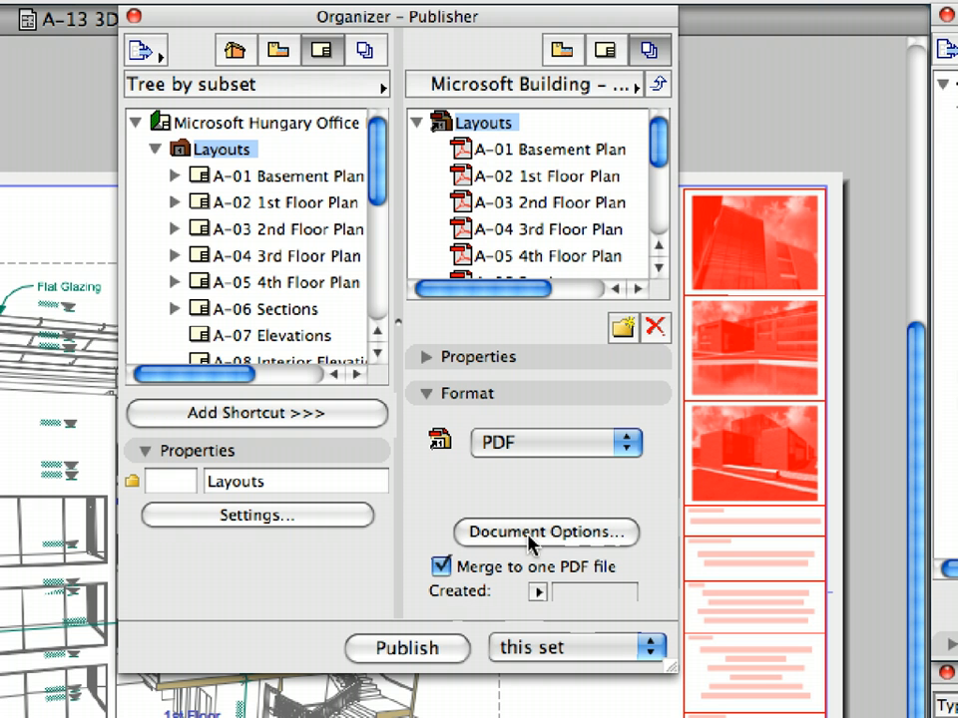
Step: Open the PDF document options for Layouts and keep Save PDF with set to Color
{"action": "left_click", "coordinate": [547, 531]}
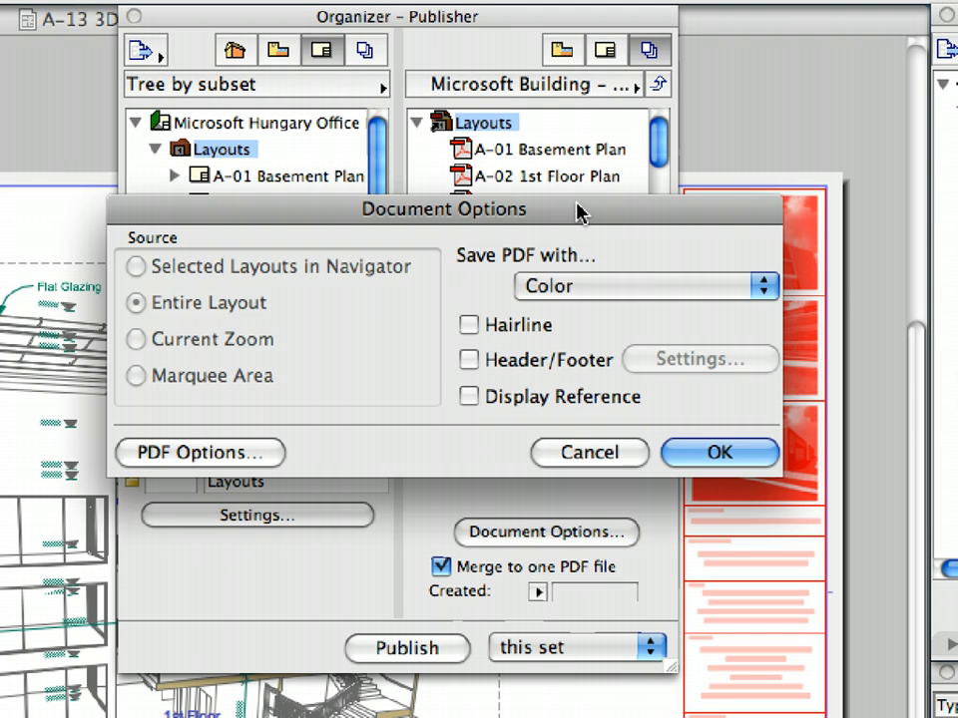
{"action": "mouse_move", "coordinate": [647, 287]}
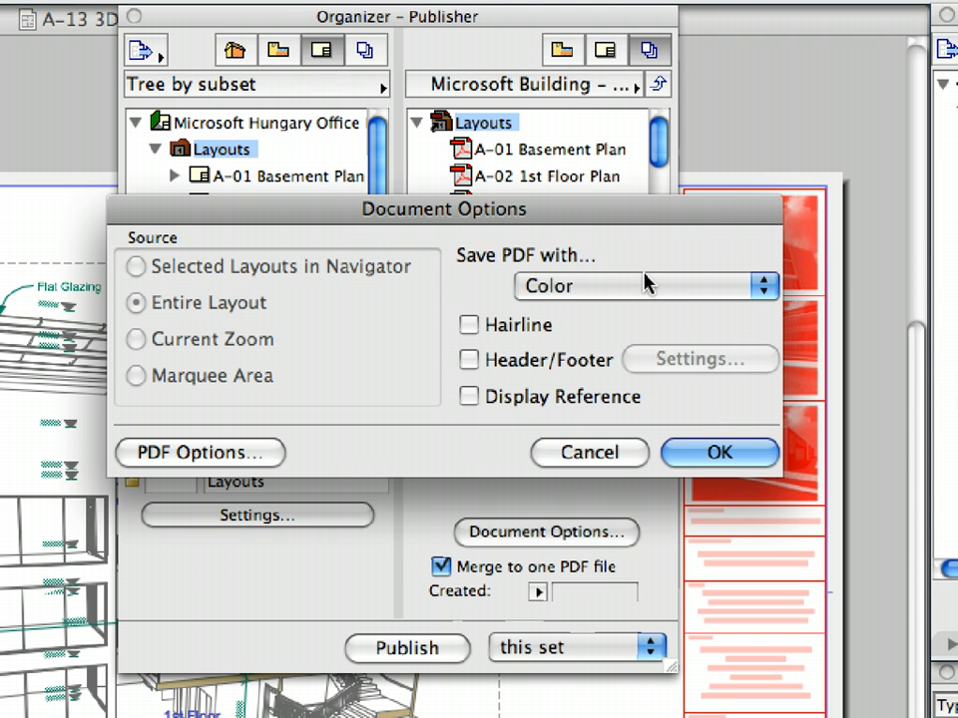
{"action": "left_click", "coordinate": [643, 288]}
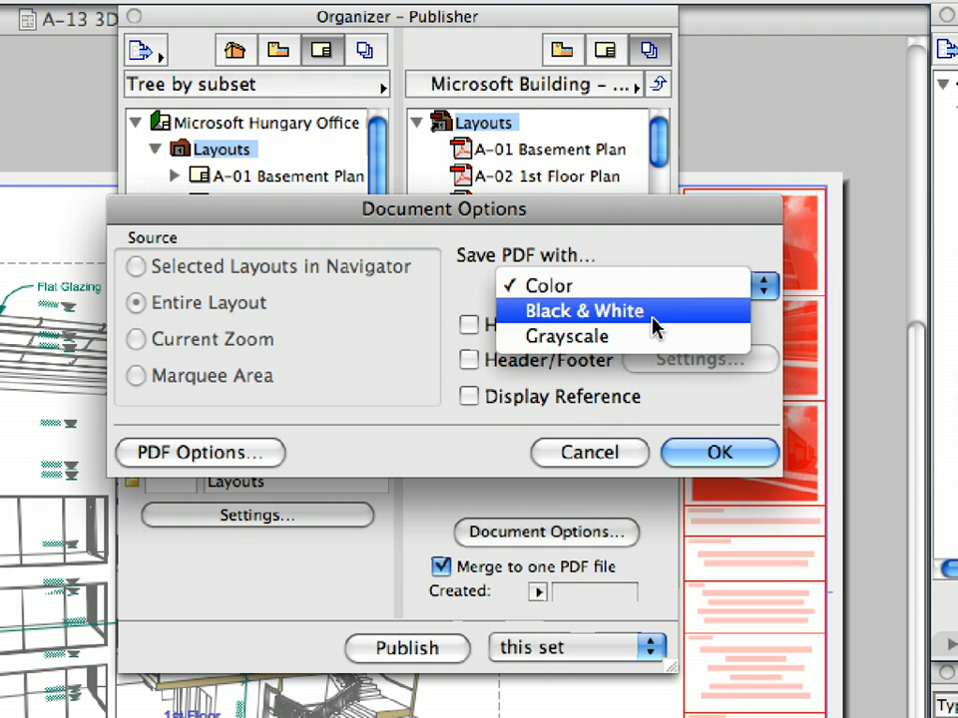
{"action": "mouse_move", "coordinate": [676, 231]}
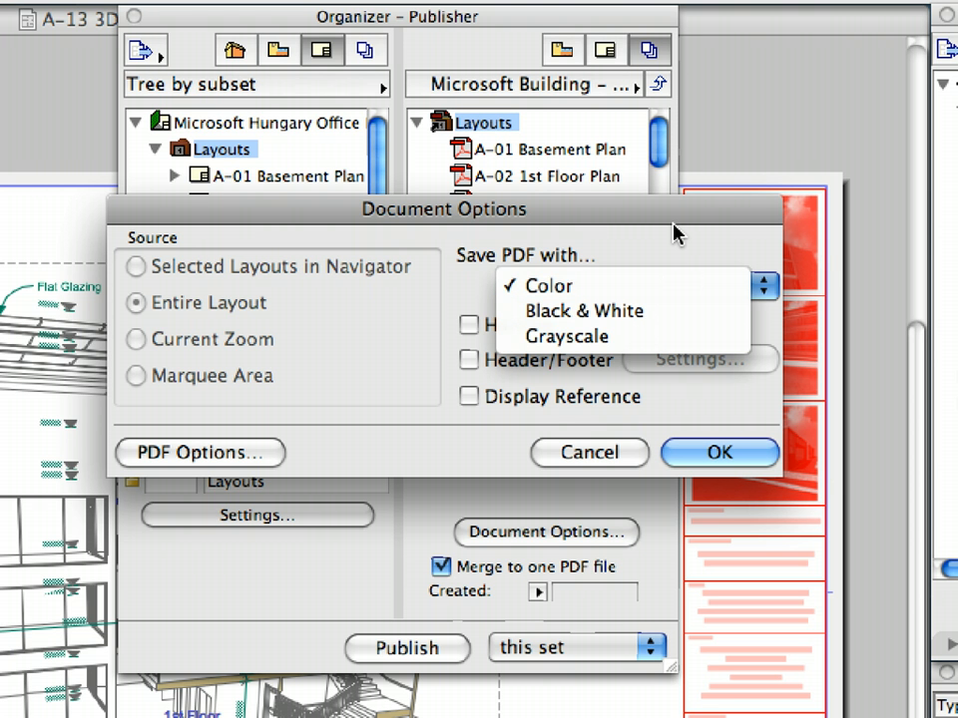
{"action": "left_click", "coordinate": [549, 287]}
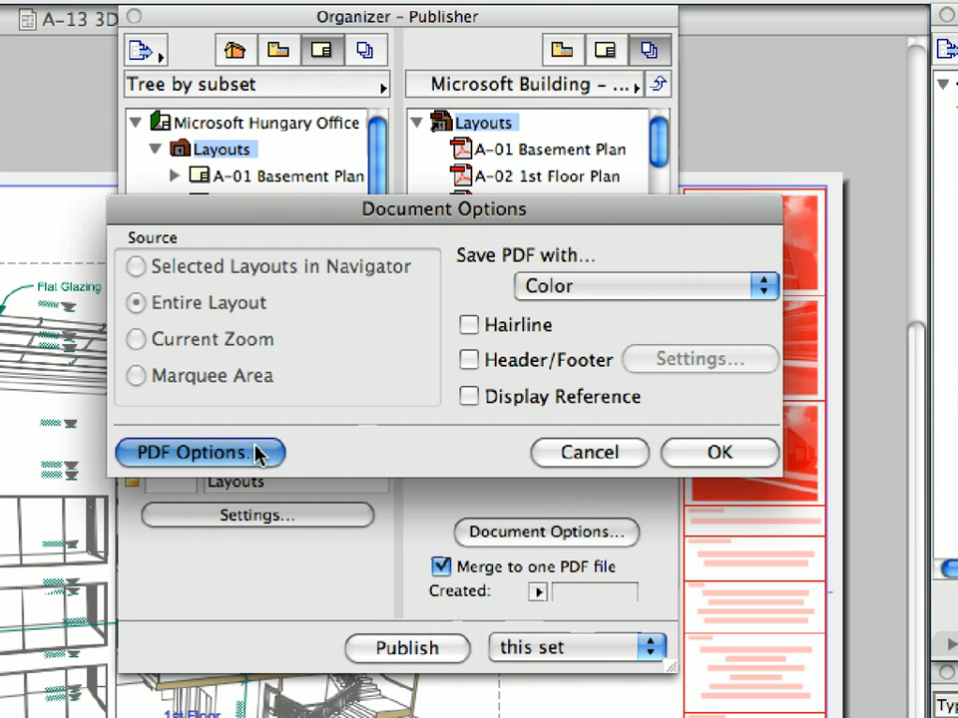
Step: Review the PDF password and 300 dpi resolution settings, then cancel both dialogs unchanged
{"action": "left_click", "coordinate": [198, 451]}
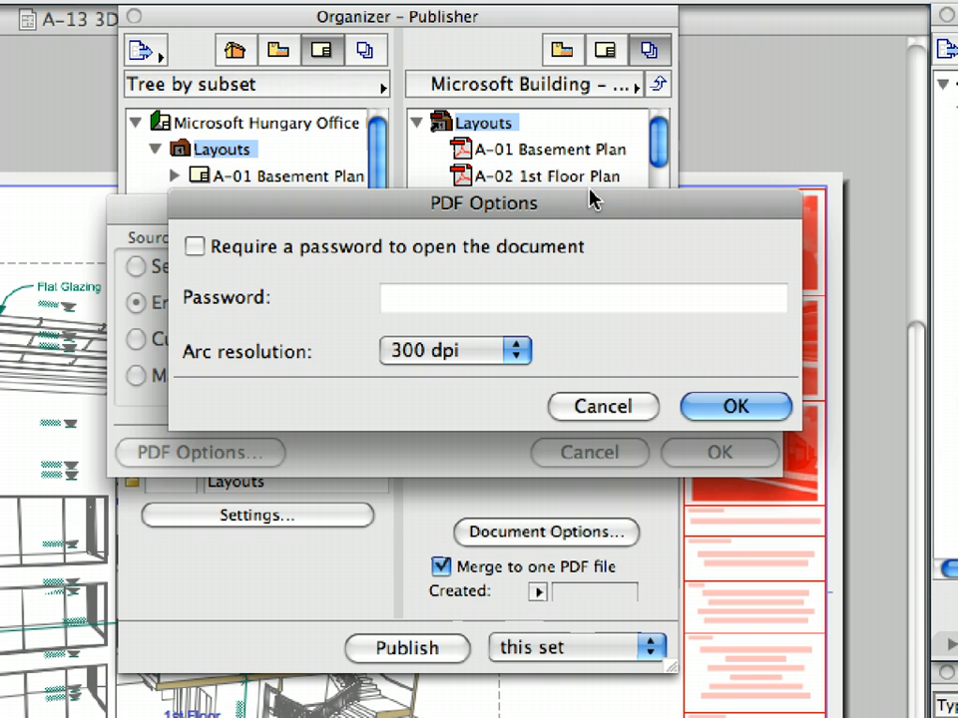
{"action": "left_click", "coordinate": [602, 407]}
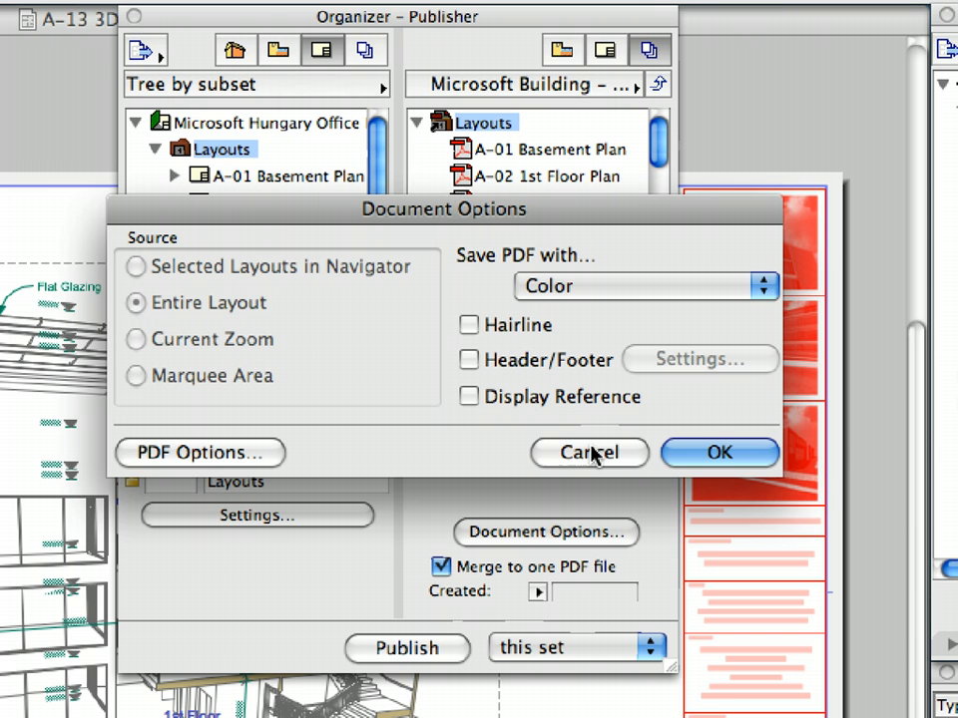
{"action": "left_click", "coordinate": [589, 450]}
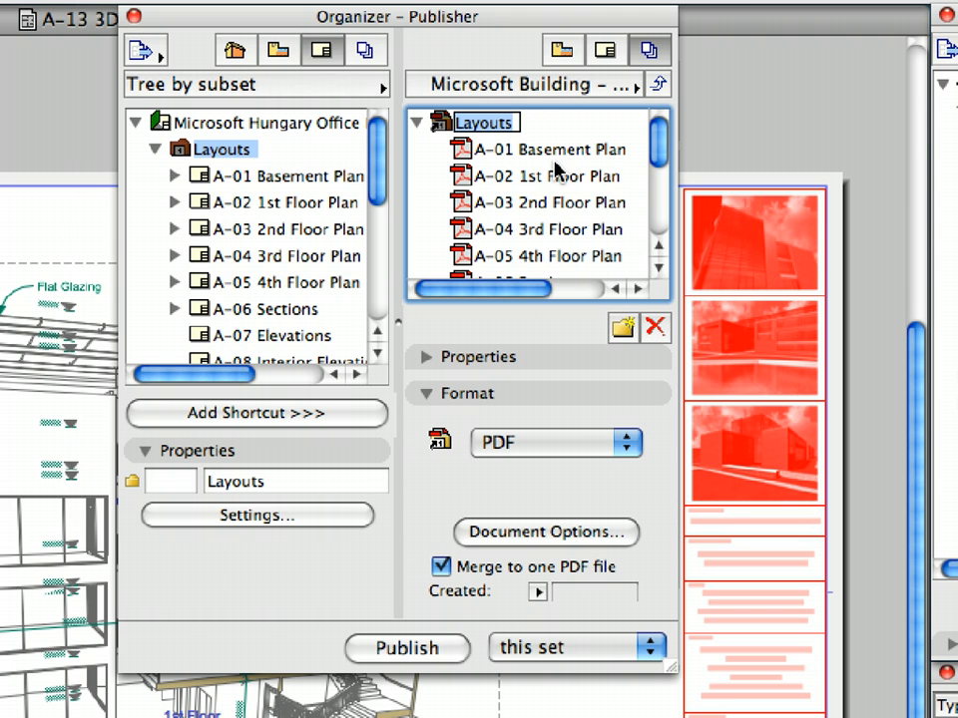
{"action": "mouse_move", "coordinate": [558, 132]}
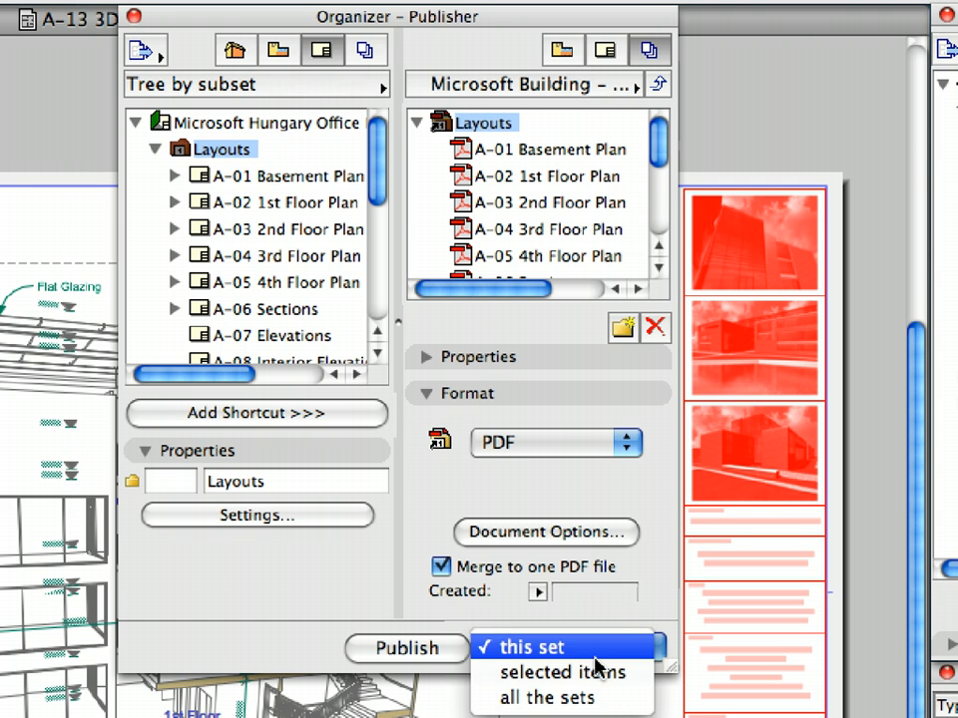
{"action": "mouse_move", "coordinate": [565, 672]}
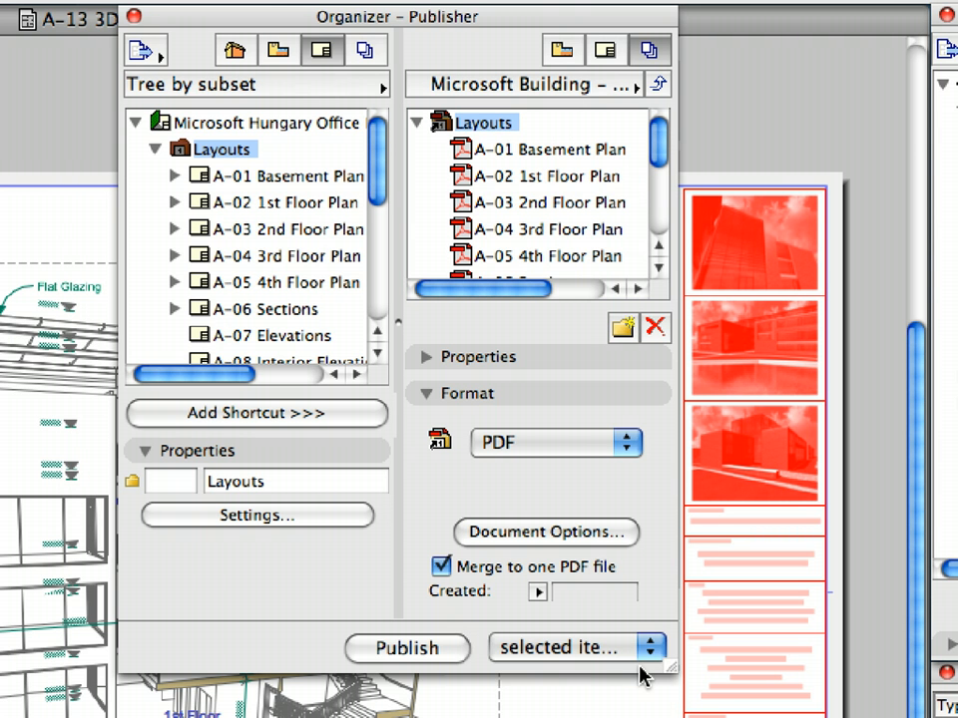
Step: Publish the selected layouts of the Layouts set as one merged PDF
{"action": "left_click", "coordinate": [407, 648]}
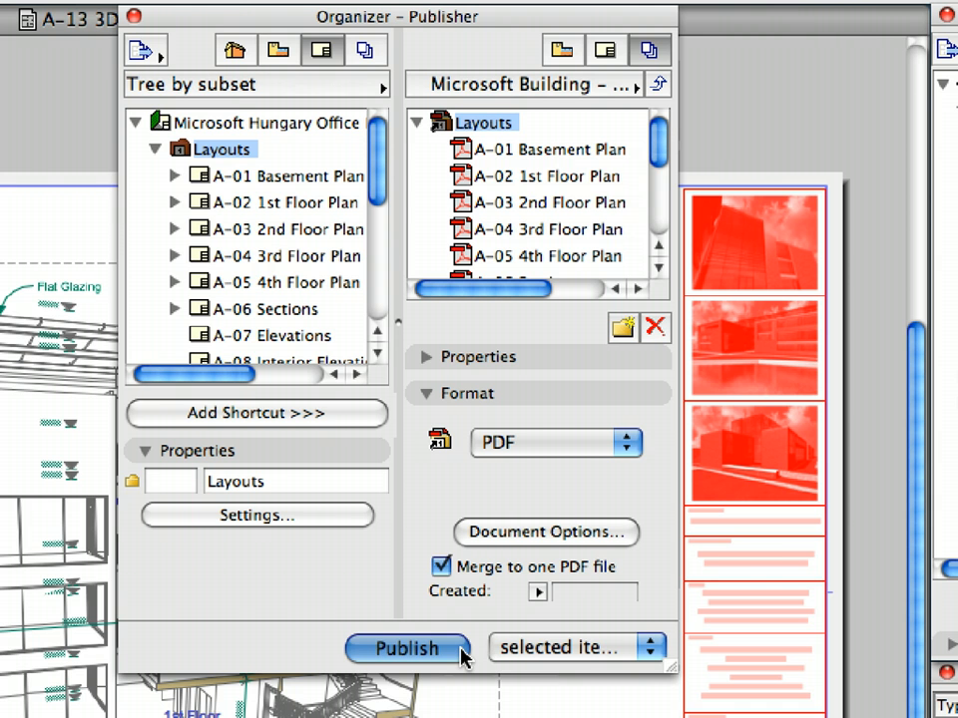
{"action": "left_click", "coordinate": [405, 646]}
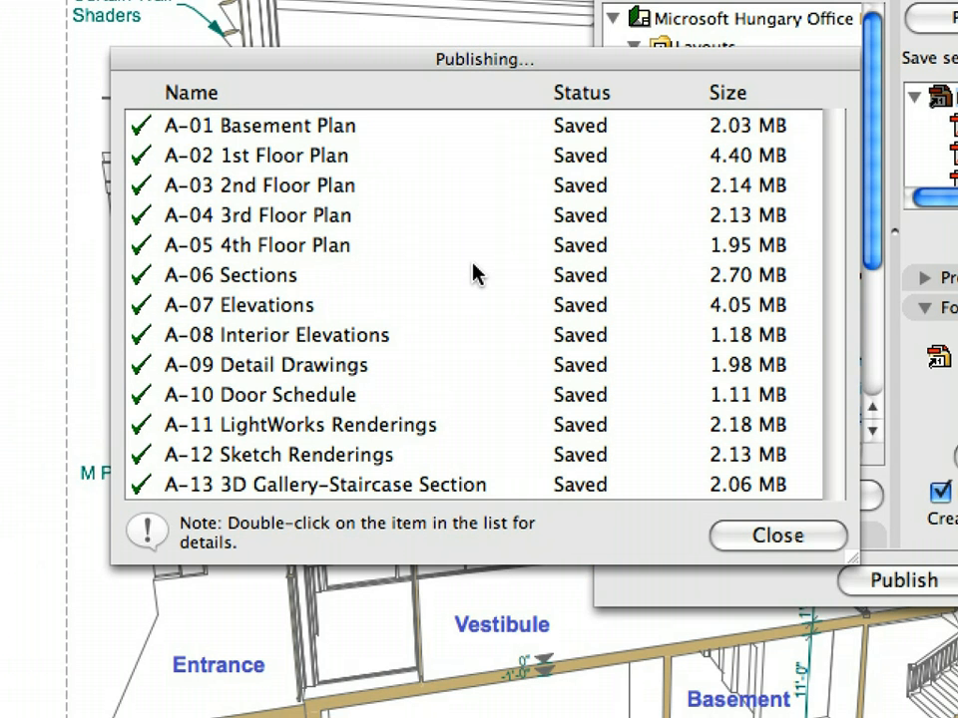
{"action": "mouse_move", "coordinate": [796, 559]}
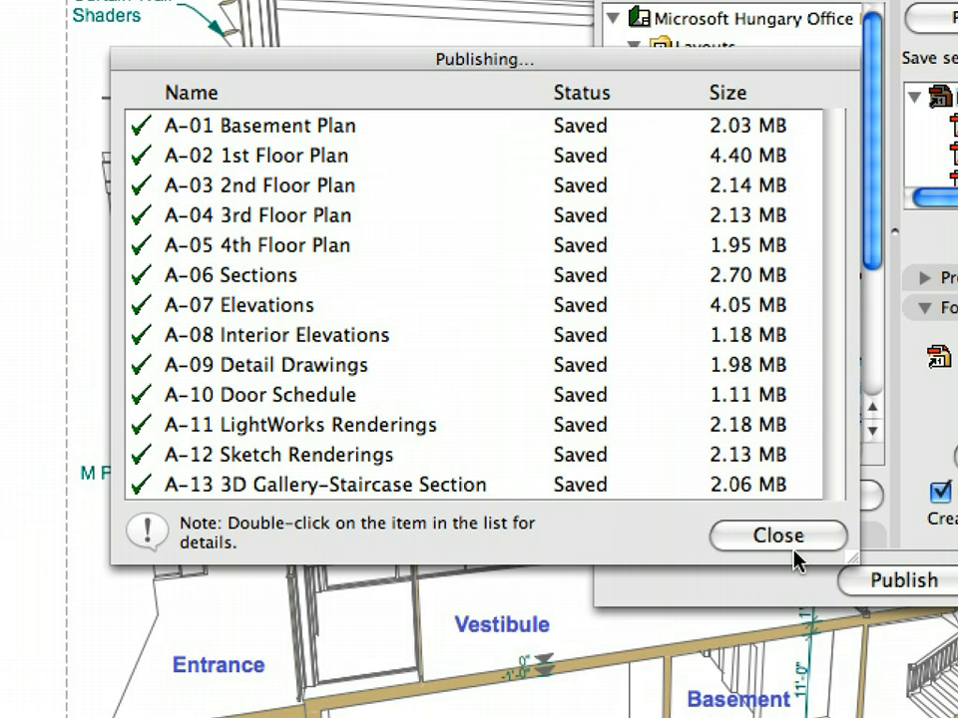
Step: Close the publishing report once layouts A-01 through A-13 show as Saved
{"action": "left_click", "coordinate": [778, 535]}
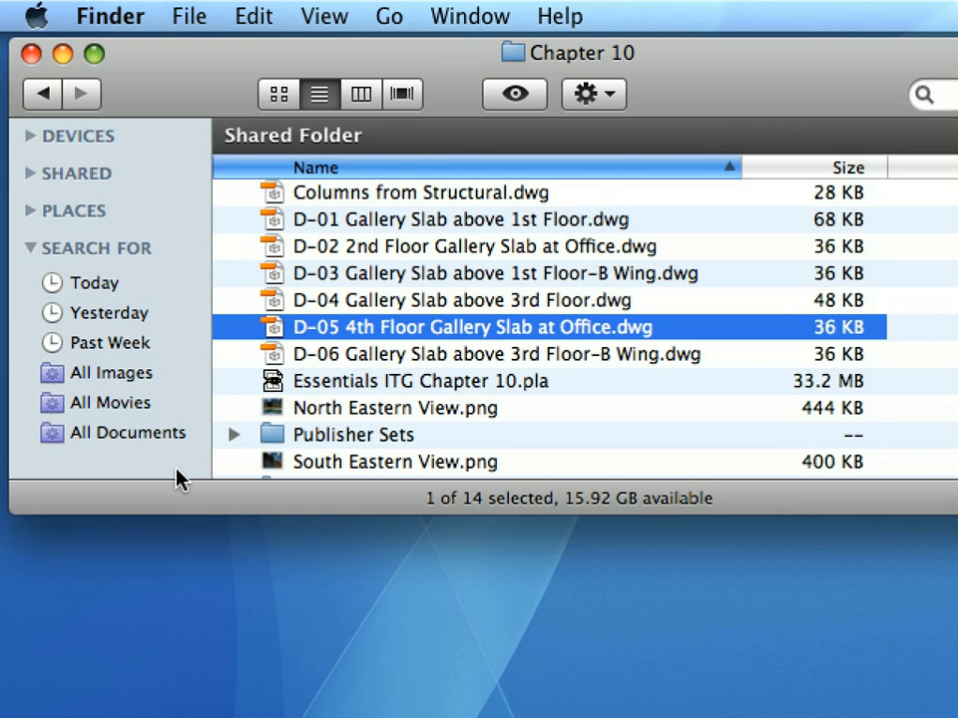
{"action": "mouse_move", "coordinate": [293, 439]}
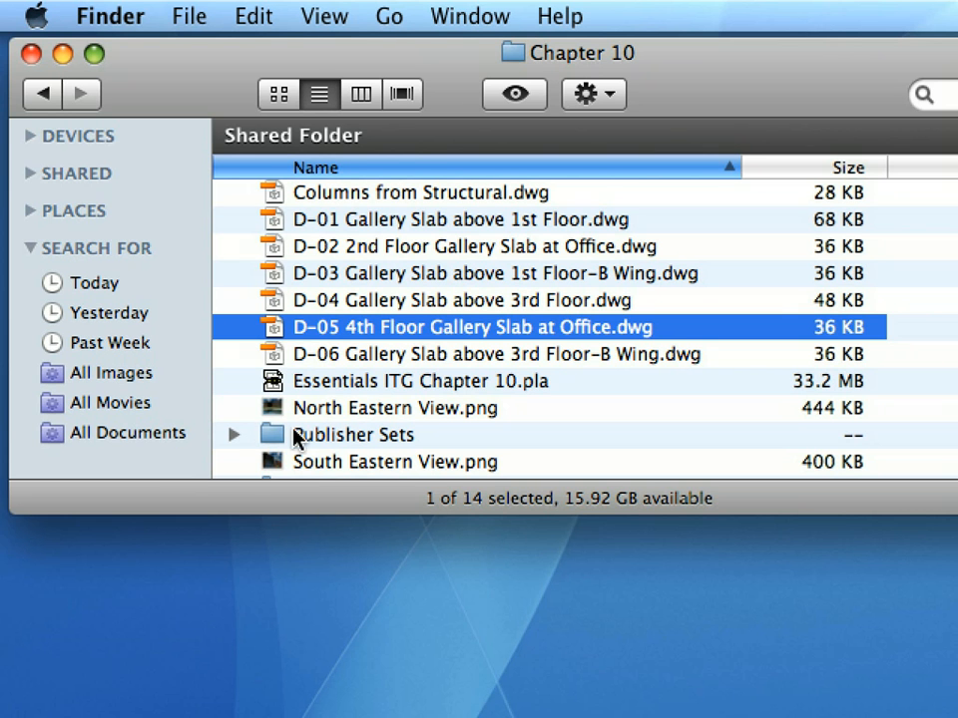
Step: Open Layouts.PDF from the Publisher Sets folder with Adobe Acrobat Pro
{"action": "double_click", "coordinate": [353, 435]}
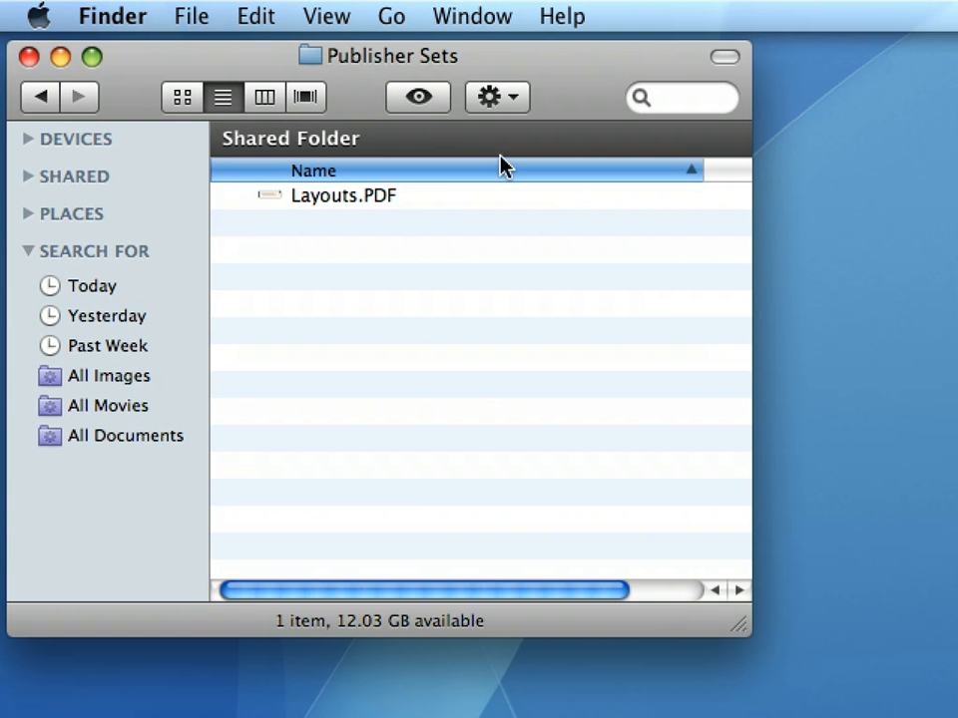
{"action": "right_click", "coordinate": [343, 196]}
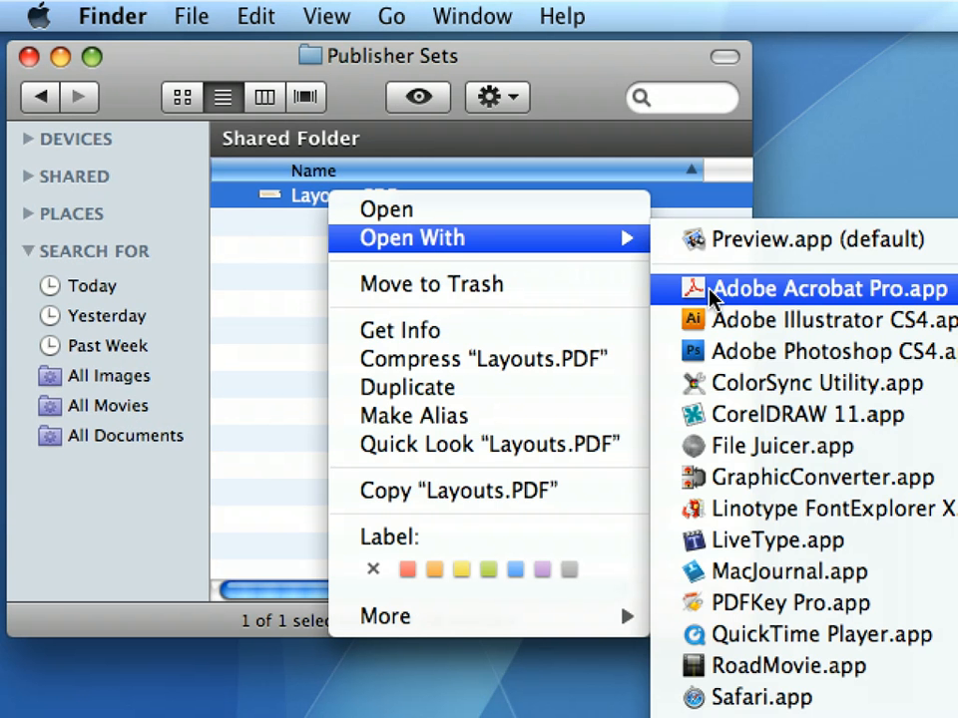
{"action": "left_click", "coordinate": [810, 287]}
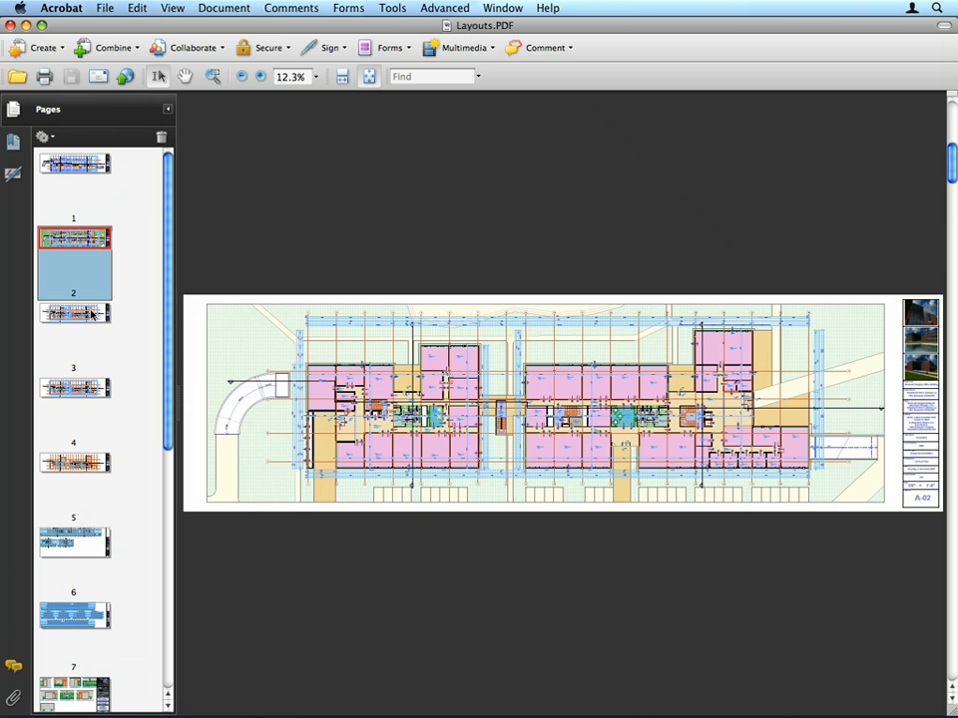
Step: Page through sheets 4, 6 and 9 — a floor plan, the sections and the detail drawings
{"action": "left_click", "coordinate": [72, 387]}
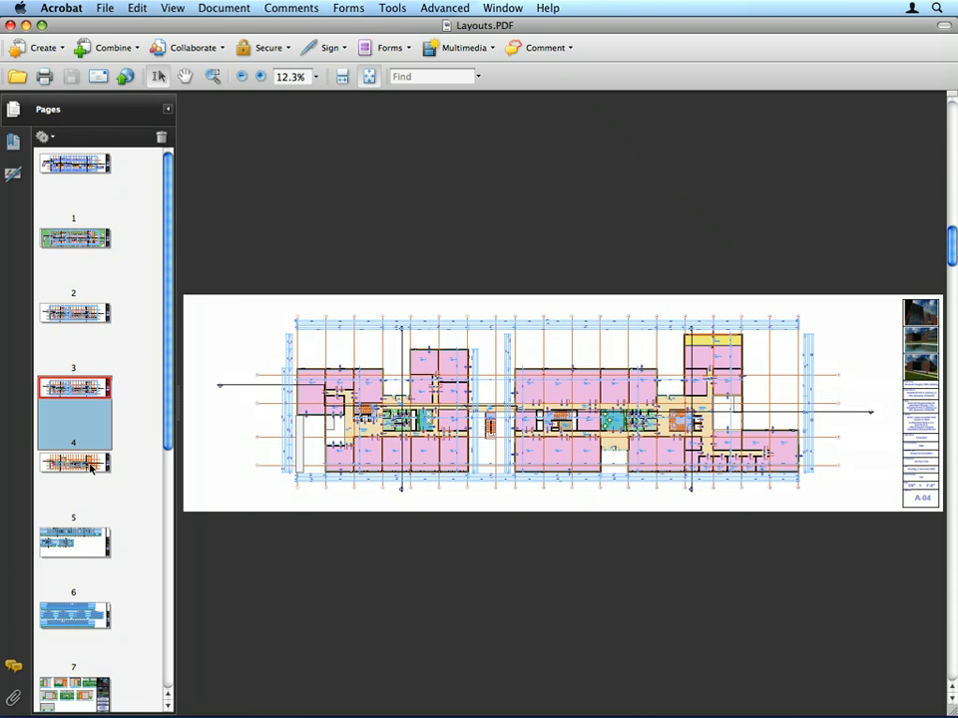
{"action": "left_click", "coordinate": [72, 463]}
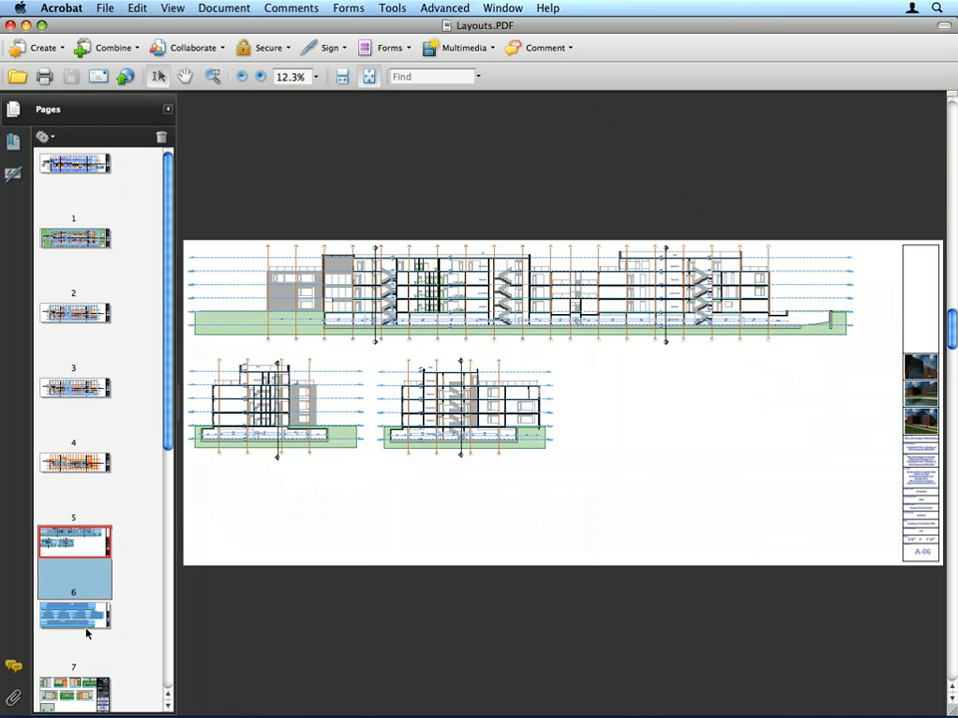
{"action": "left_click", "coordinate": [71, 657]}
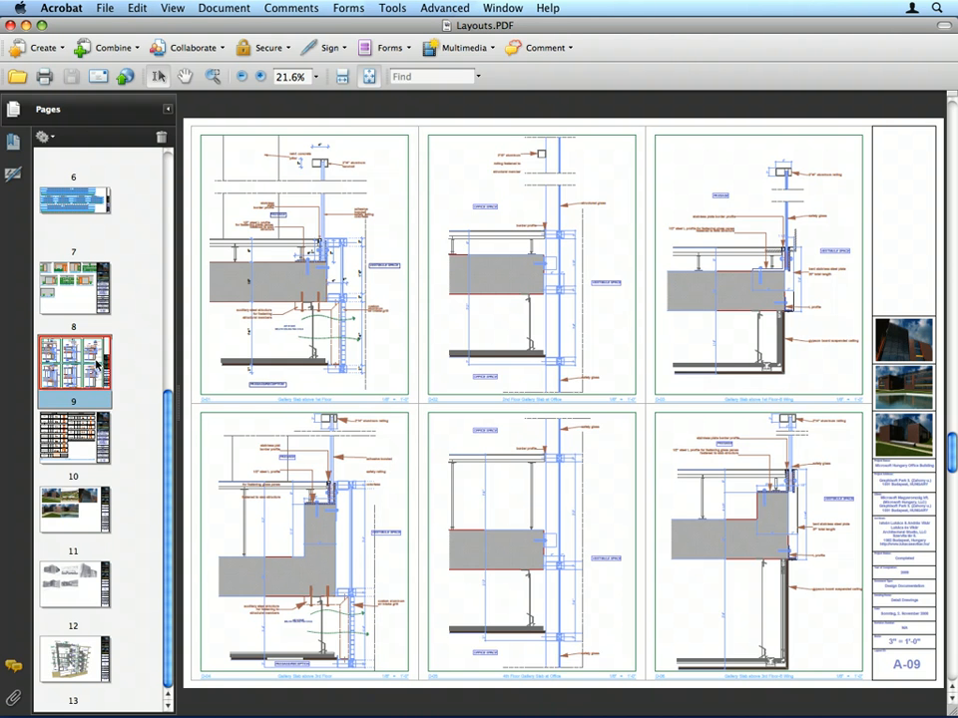
Step: Review pages 11-13: A-11 renderings, A-12 sketch renderings and A-13 staircase section
{"action": "left_click", "coordinate": [75, 438]}
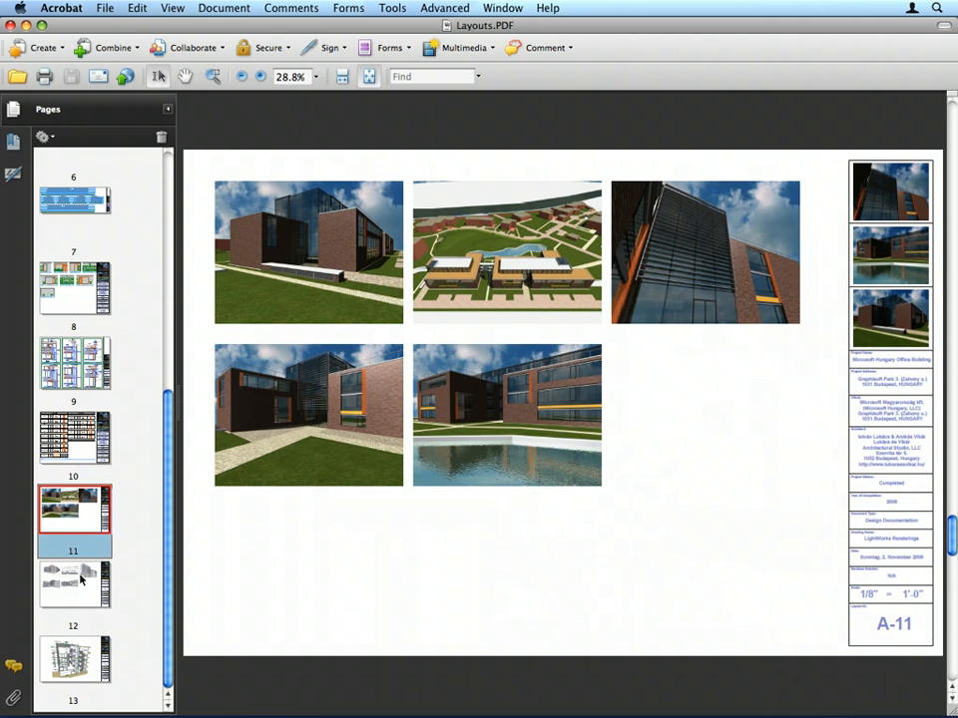
{"action": "left_click", "coordinate": [76, 580]}
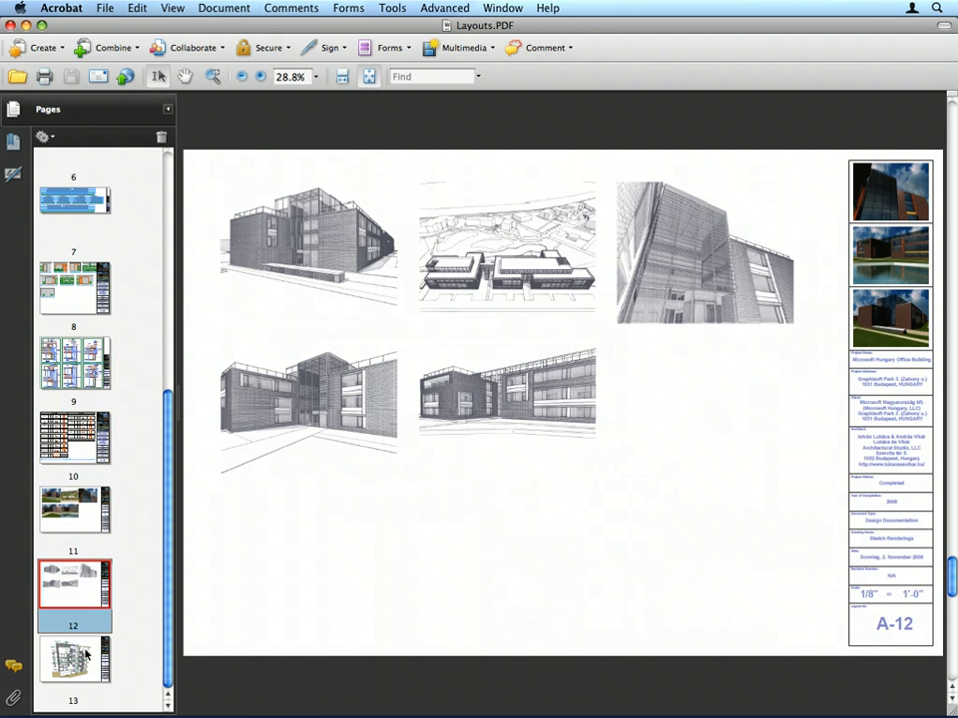
{"action": "left_click", "coordinate": [72, 655]}
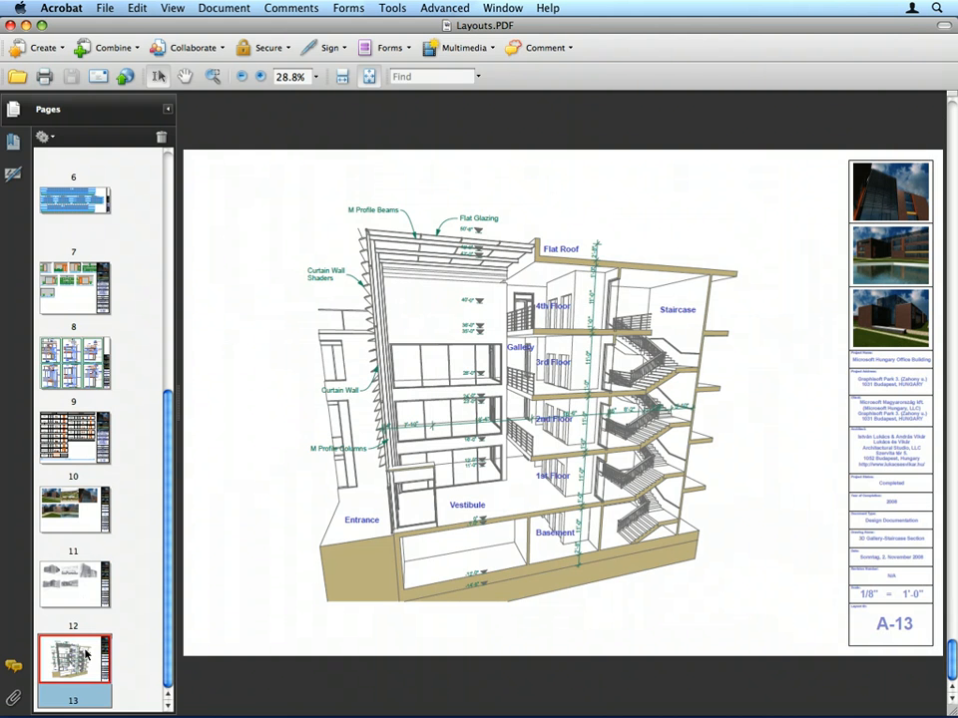